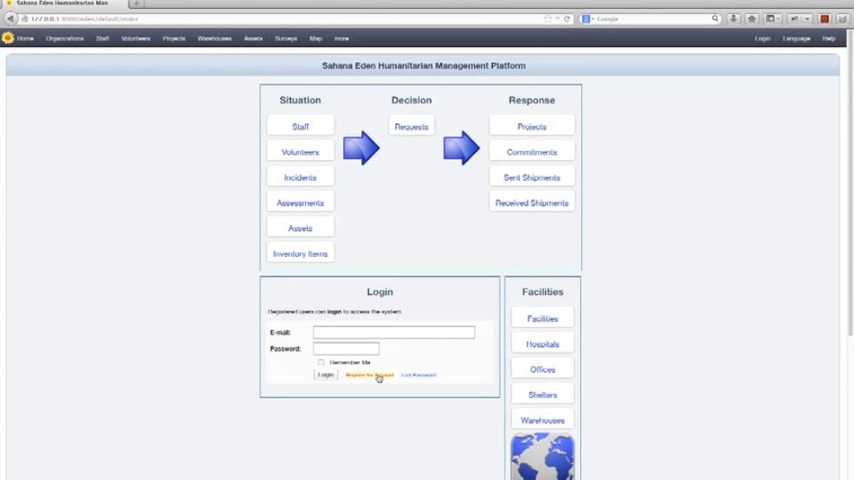
Start a new user registration with first name Michael, e-mail and matching passwords
click(368, 376)
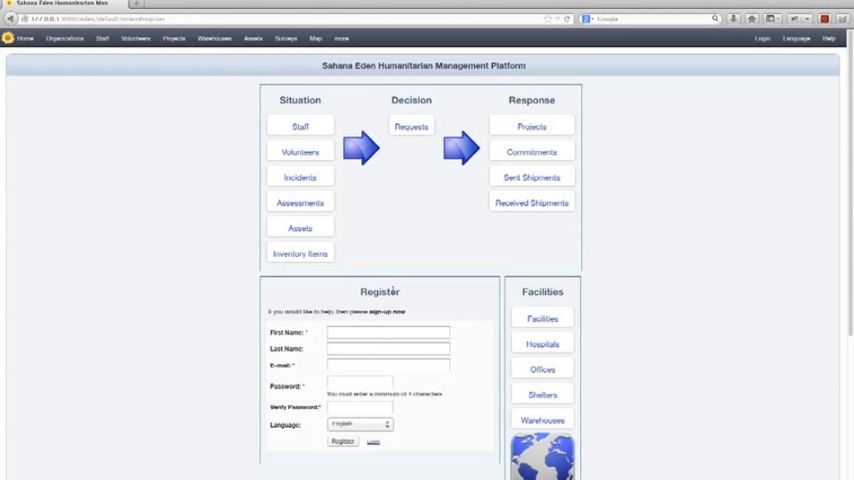
click(388, 332)
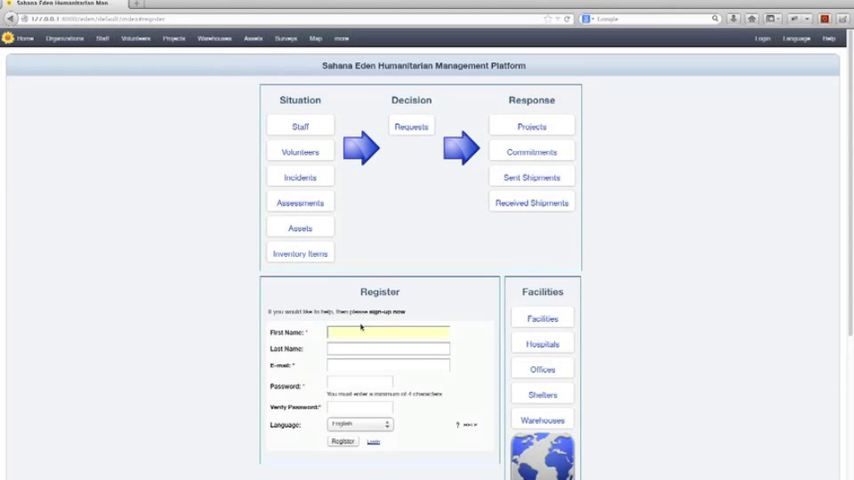
text(Michael)
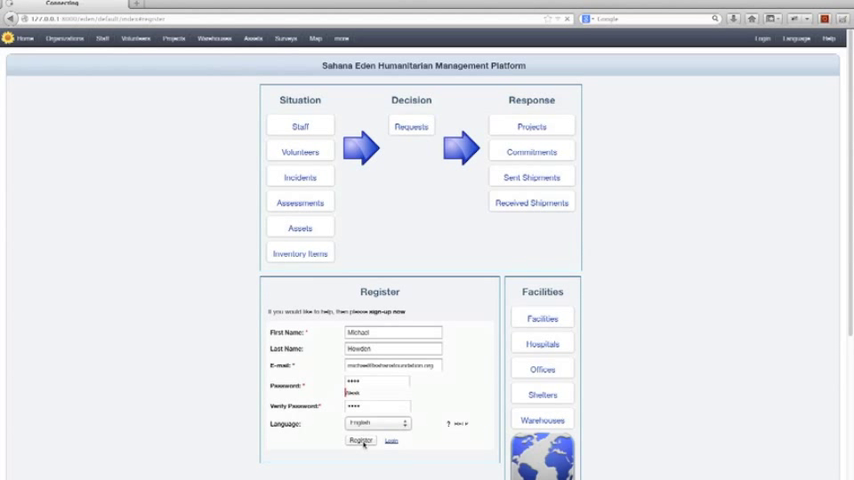
mouse_move(150, 146)
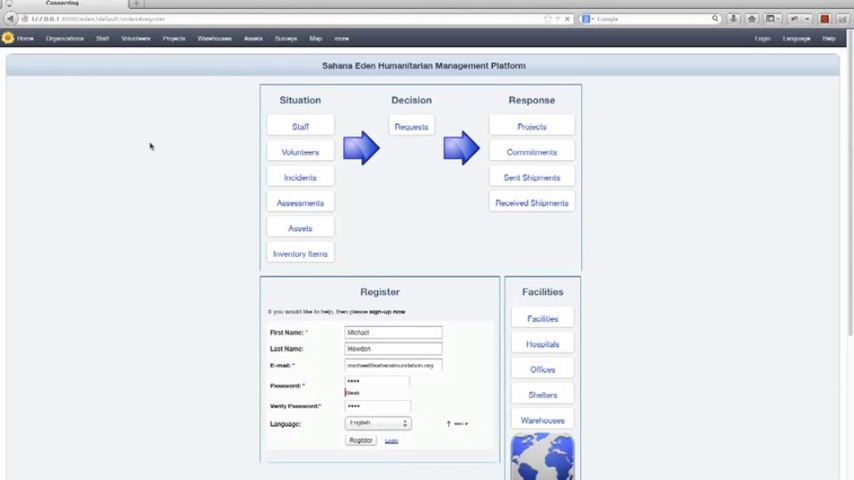
mouse_move(164, 148)
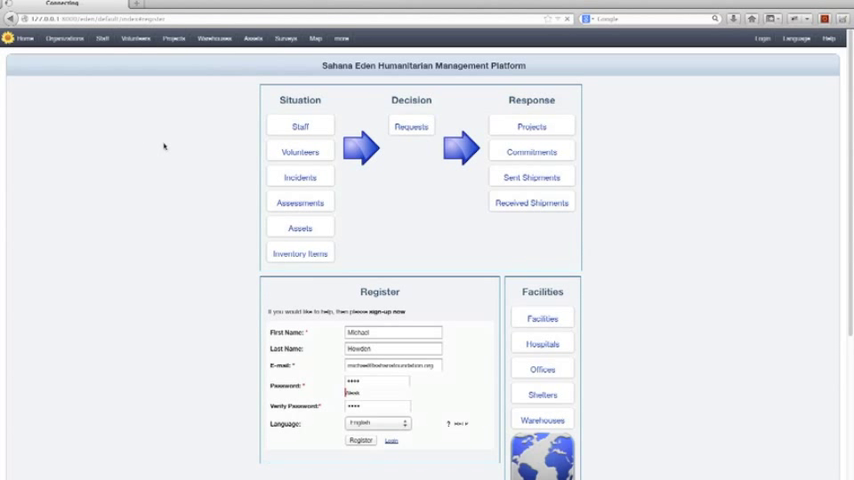
mouse_move(196, 150)
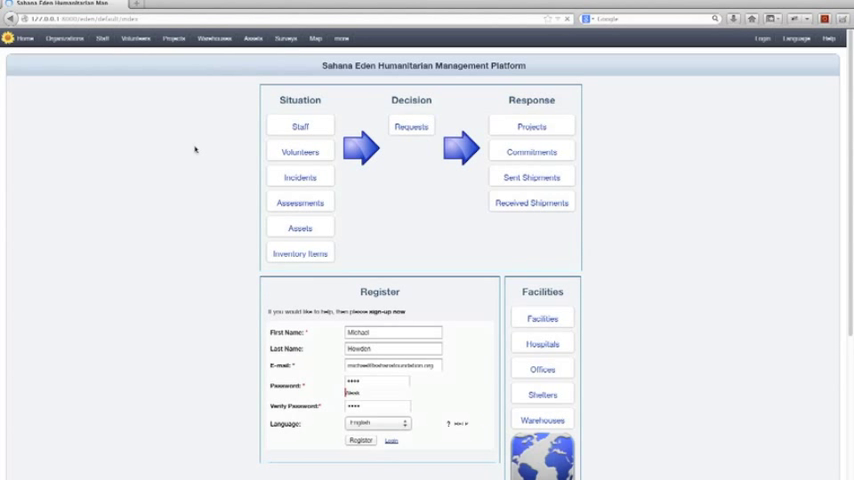
Submit the registration to log in, then begin adding a new organization
click(360, 440)
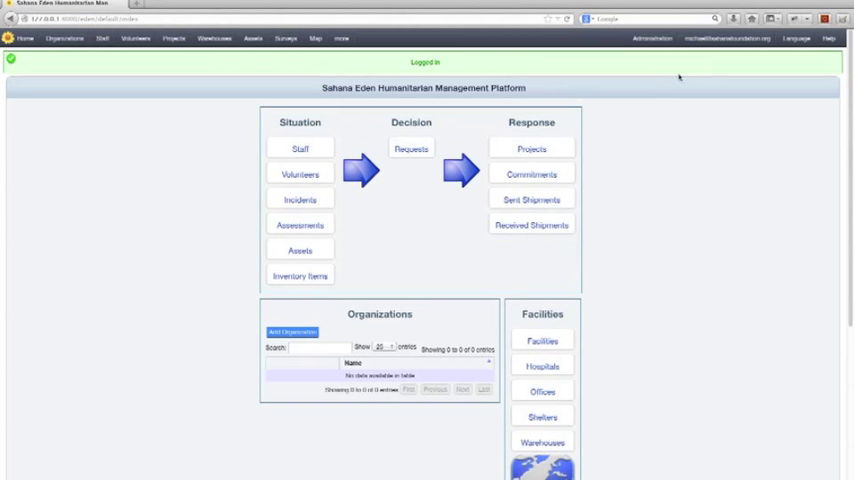
click(652, 38)
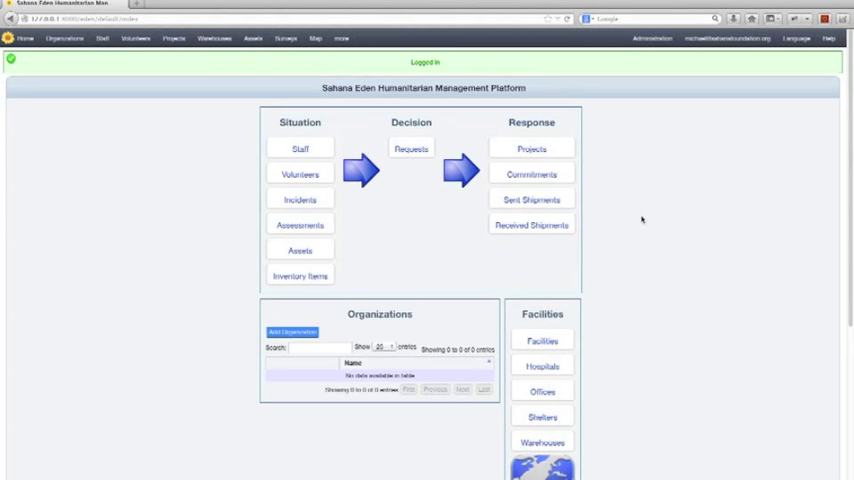
click(652, 38)
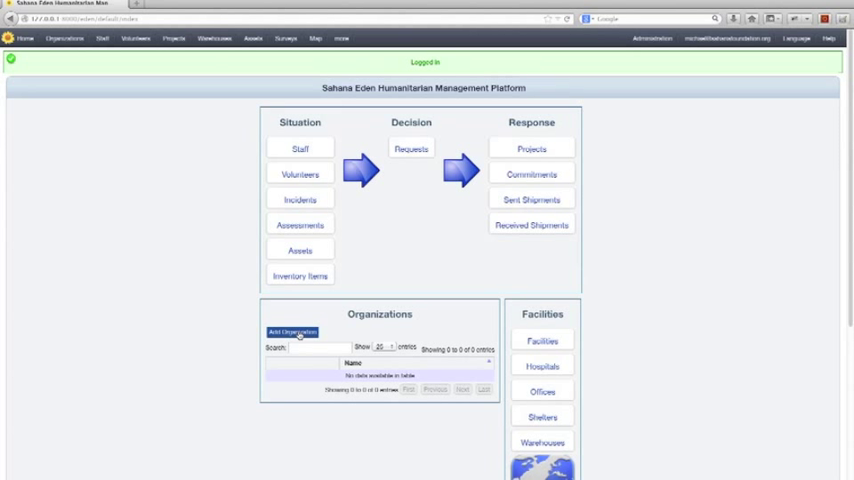
click(292, 332)
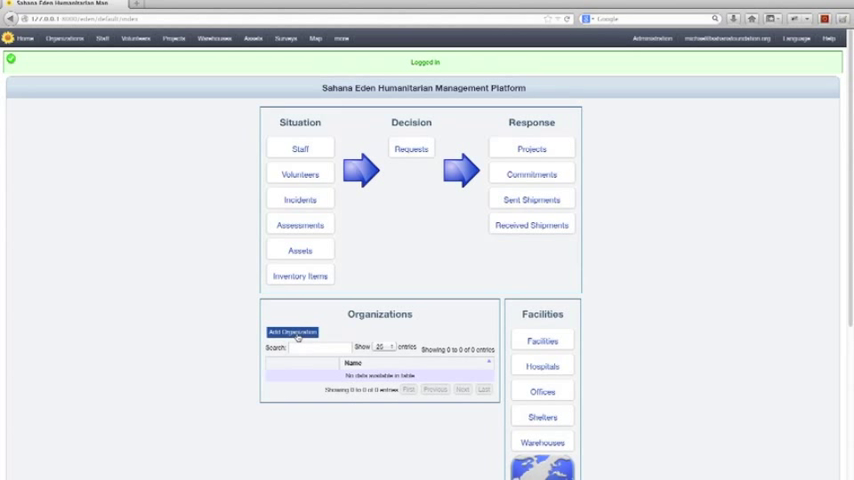
click(292, 332)
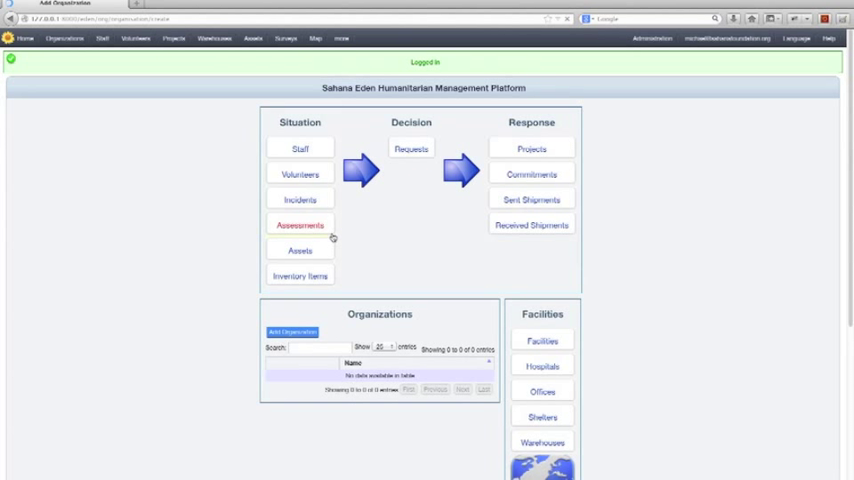
Save organization Sahana Software Foundation, acronym SSF, type NGO, United States, with website and year
click(292, 332)
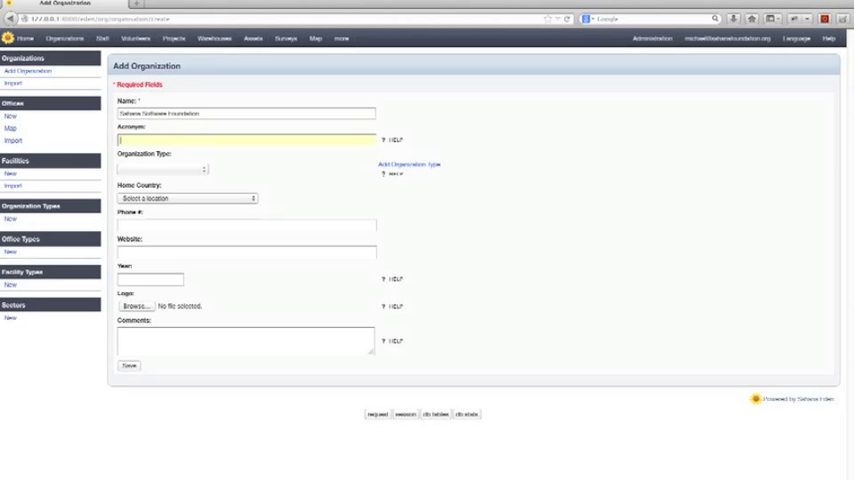
text(SSF)
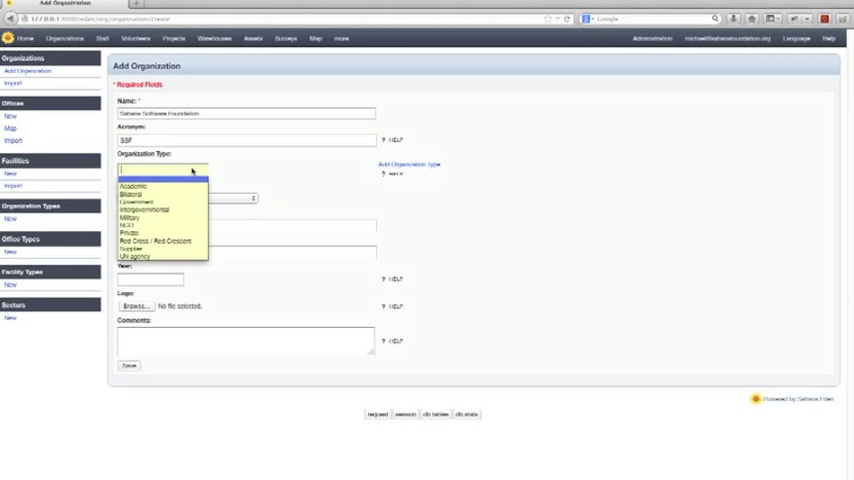
mouse_move(128, 226)
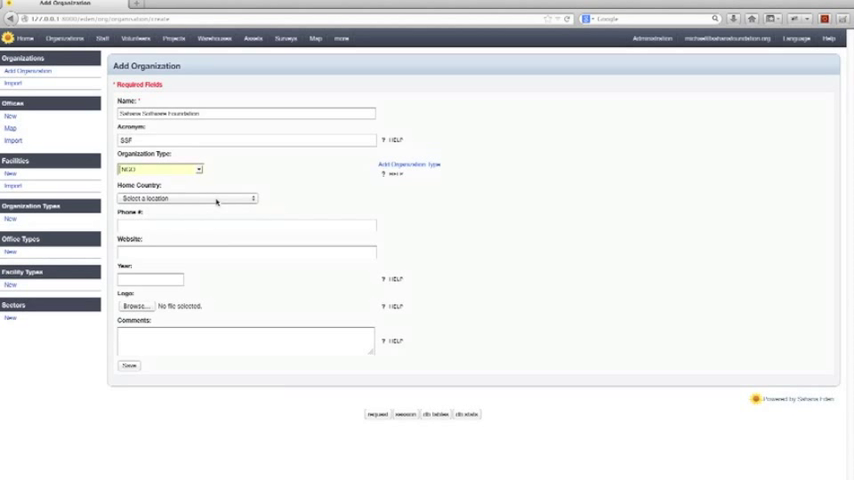
click(188, 198)
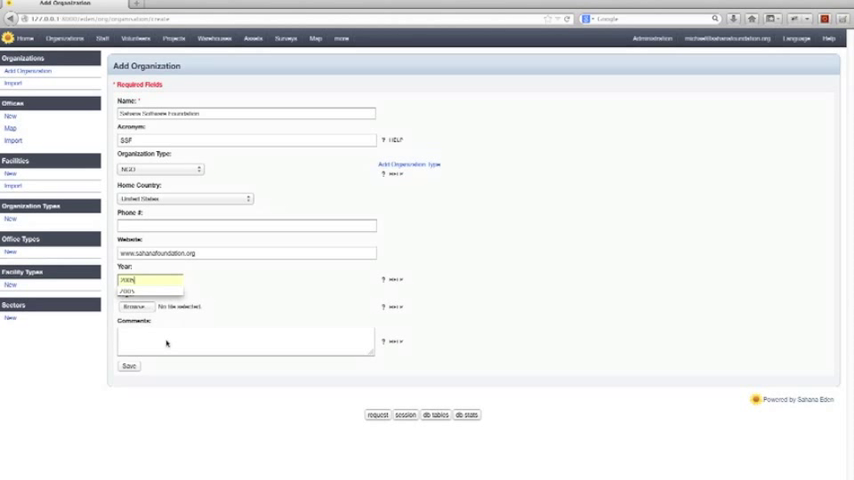
click(244, 340)
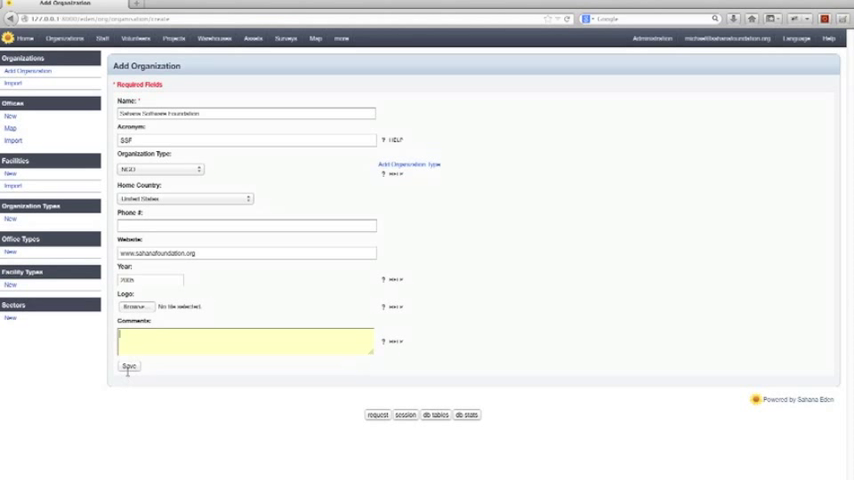
click(128, 368)
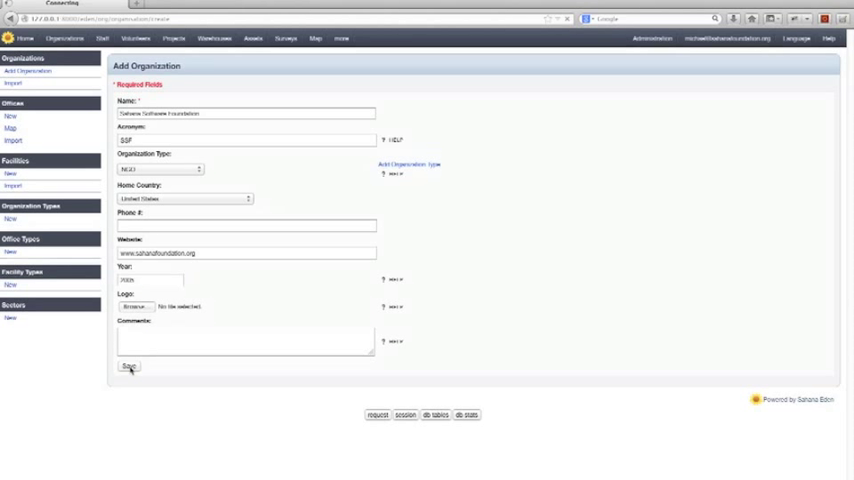
click(128, 366)
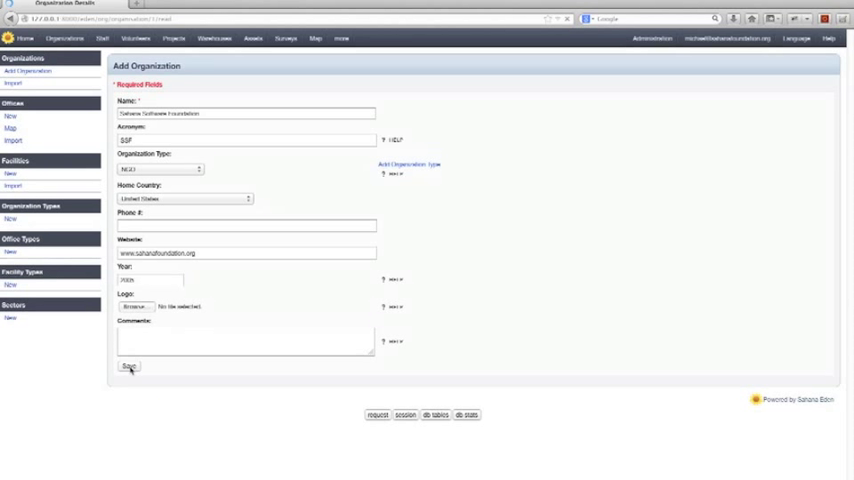
List all organizations, showing Sahana Software Foundation as the only entry
click(128, 366)
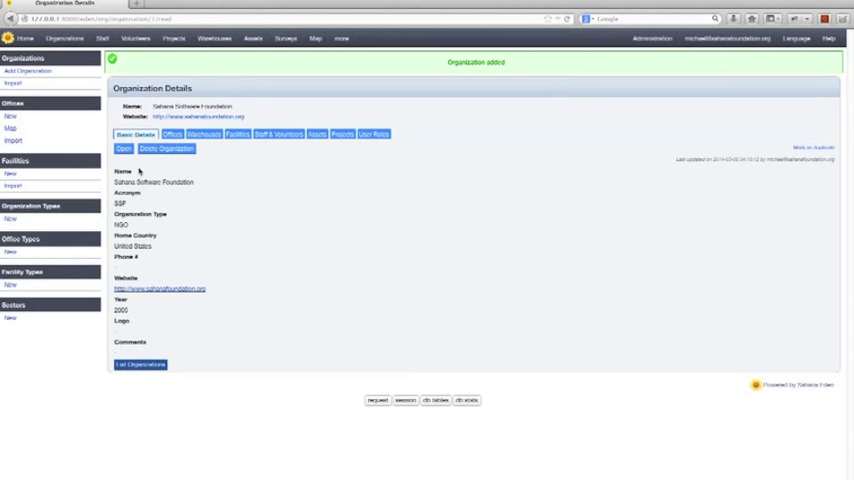
mouse_move(14, 84)
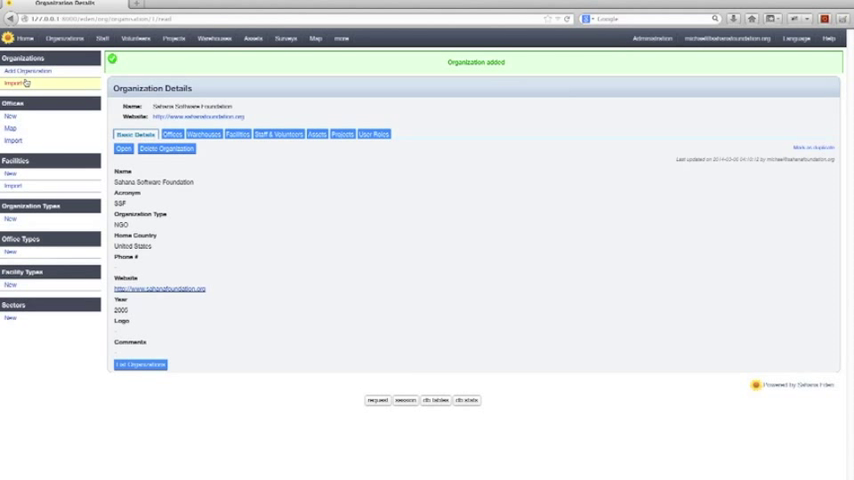
click(28, 72)
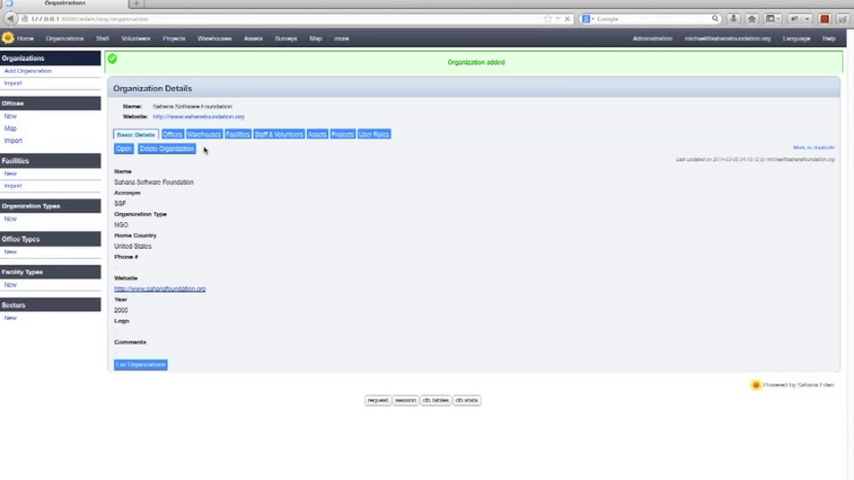
click(140, 364)
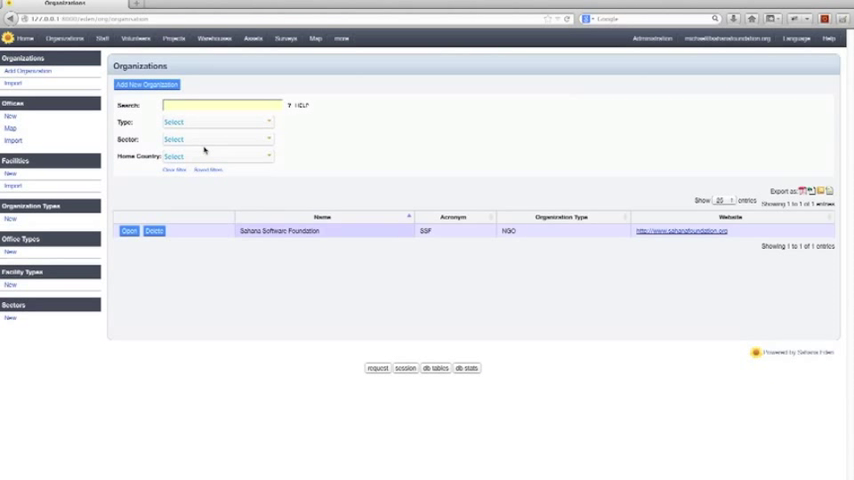
mouse_move(212, 38)
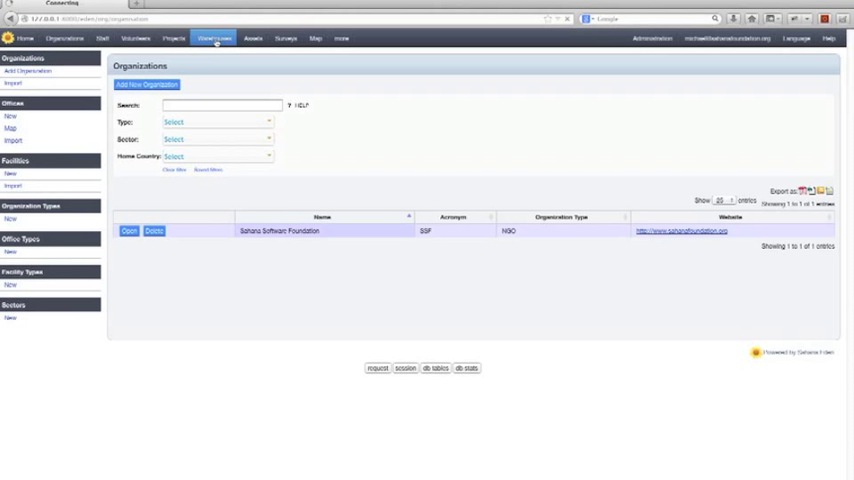
Save the post 'This is the warehouses module' on the Warehouses page
click(212, 38)
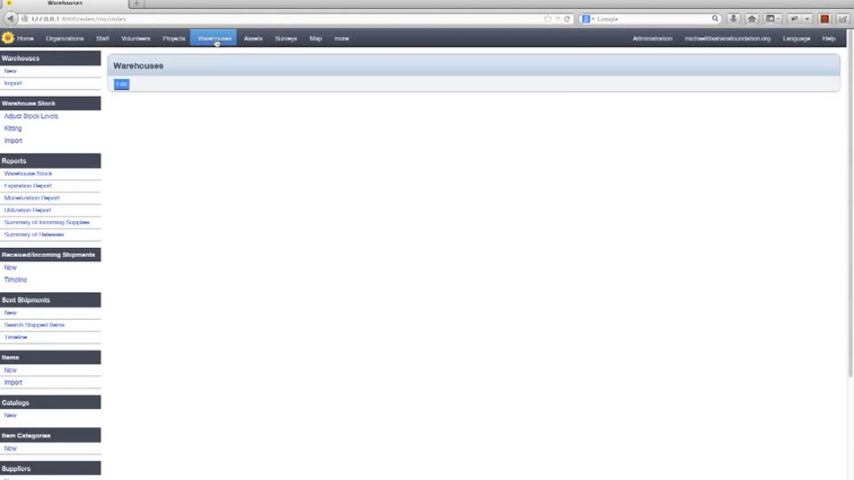
mouse_move(242, 108)
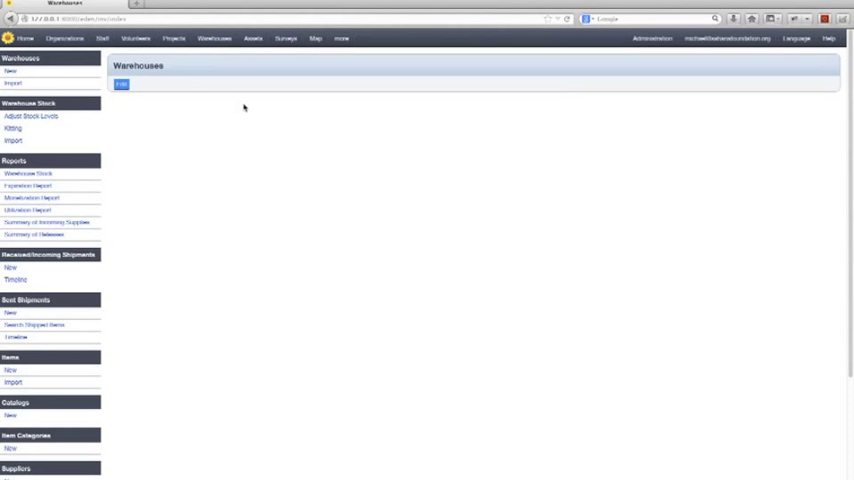
mouse_move(176, 84)
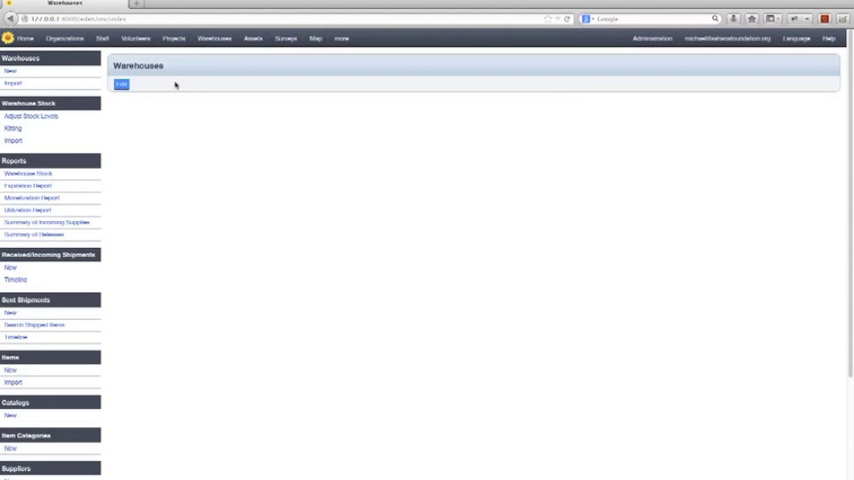
mouse_move(228, 136)
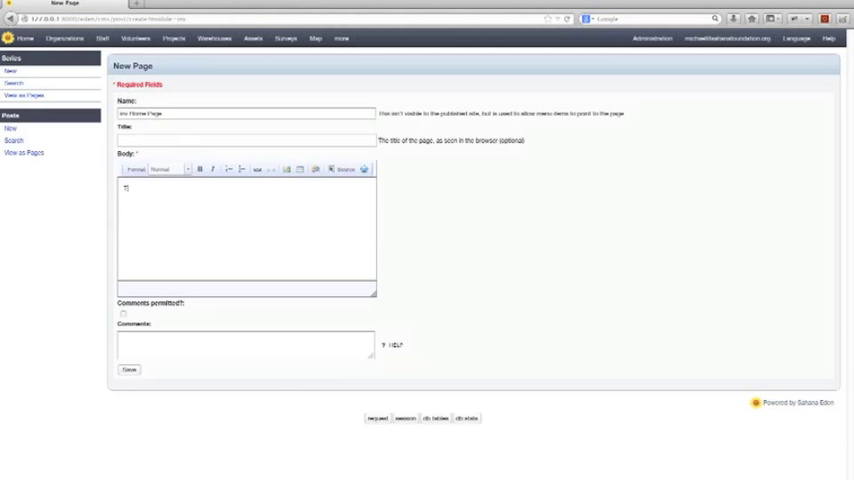
text(his is the warehouse module)
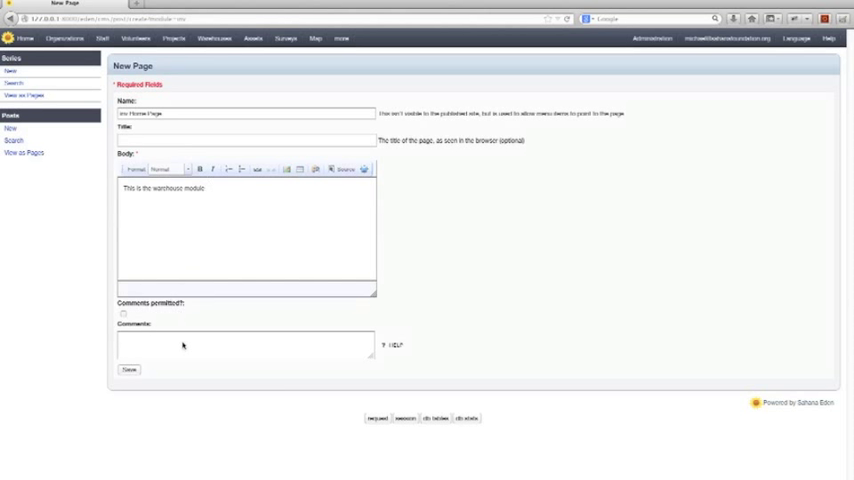
click(128, 368)
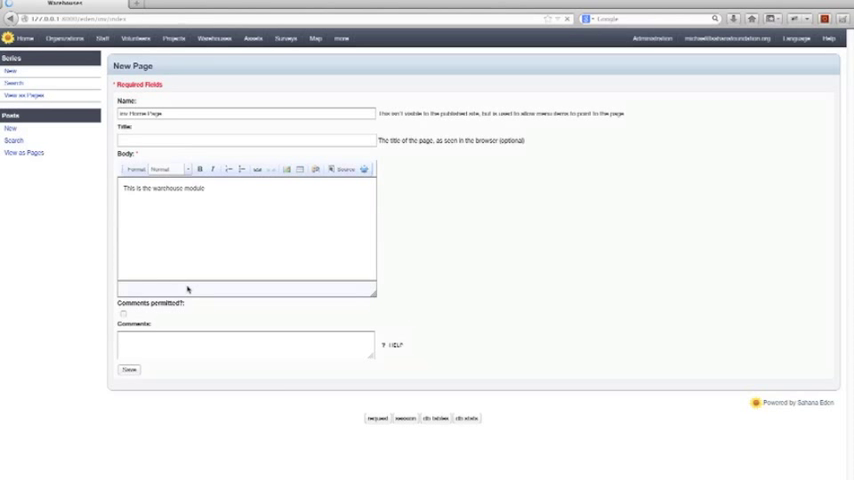
click(128, 368)
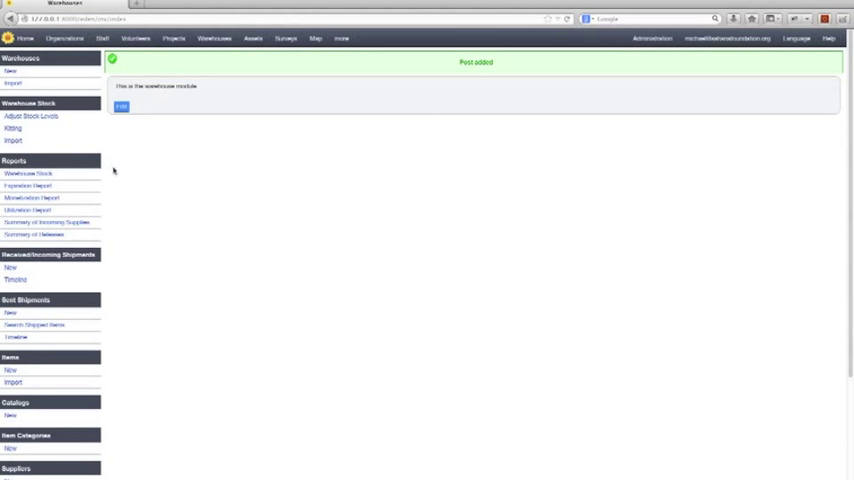
mouse_move(30, 60)
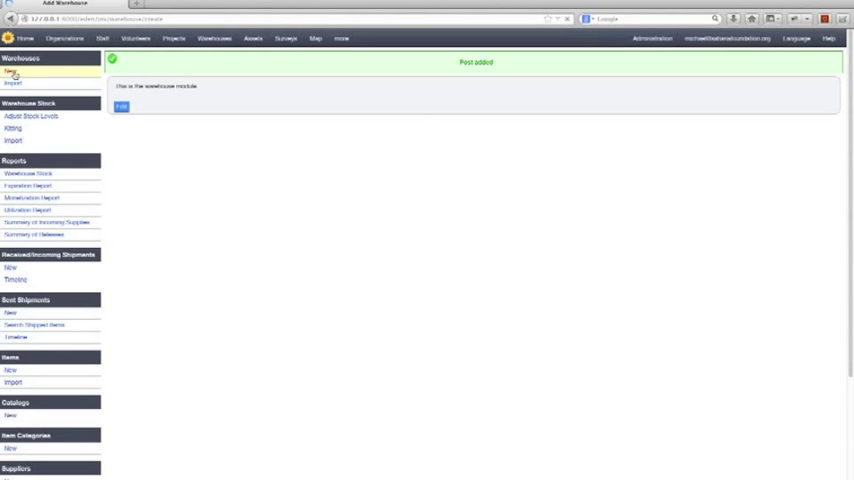
Enter Main Warehouse with its code, organization Sahana Software Foundation and country Philippines
click(12, 72)
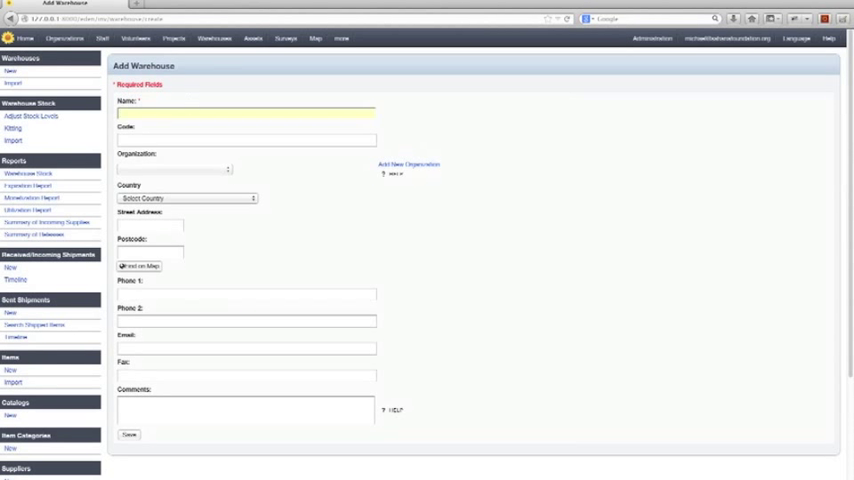
text(Main Warehouse)
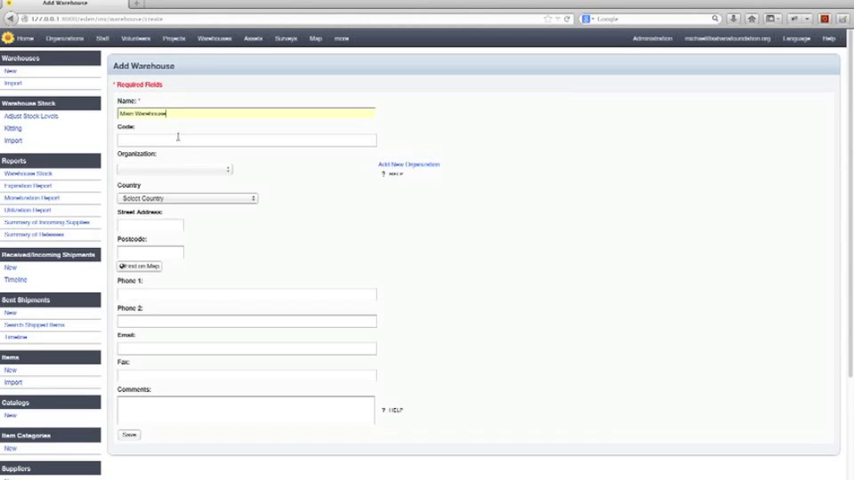
click(246, 140)
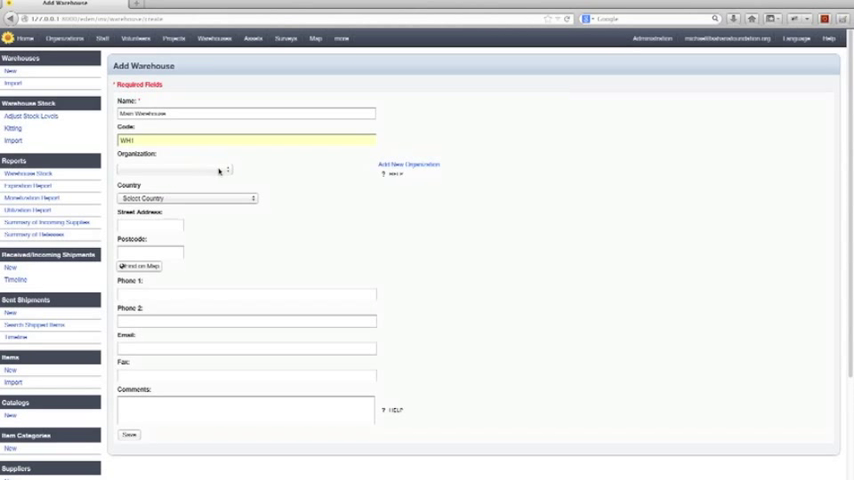
click(172, 168)
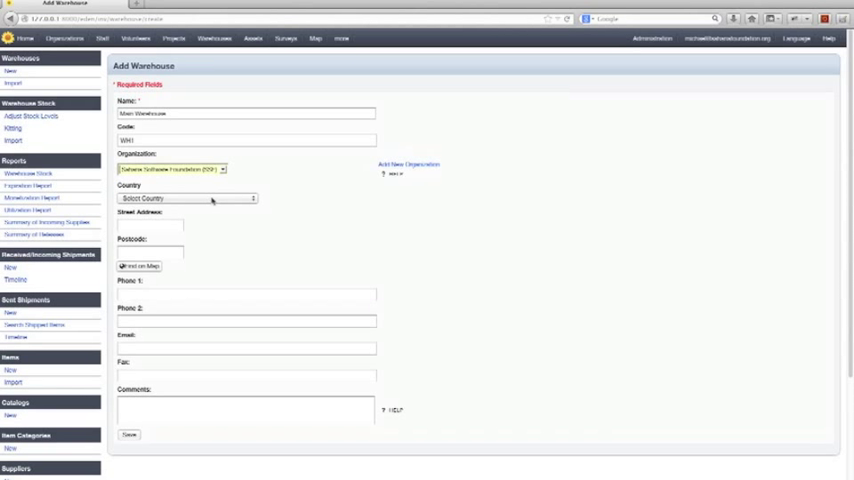
click(184, 198)
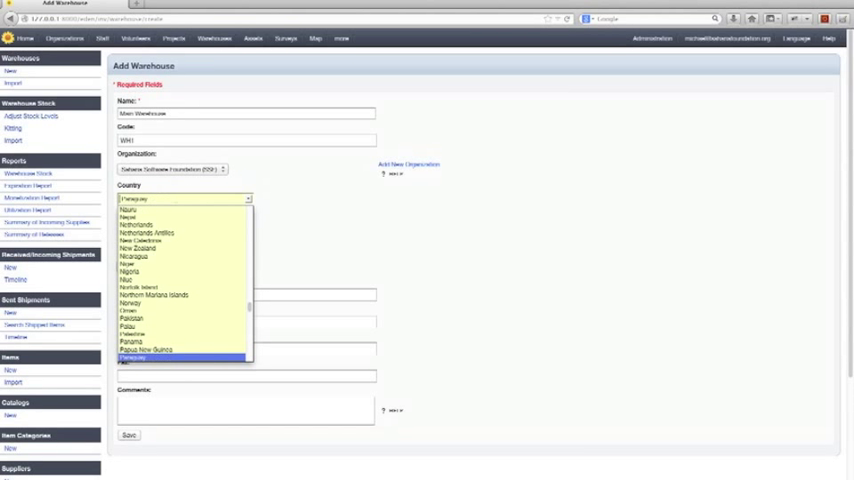
scroll(down, 3)
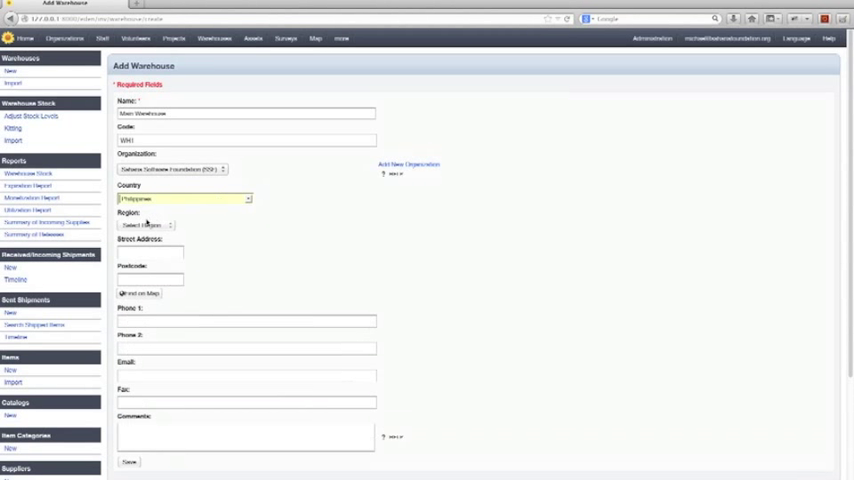
click(144, 224)
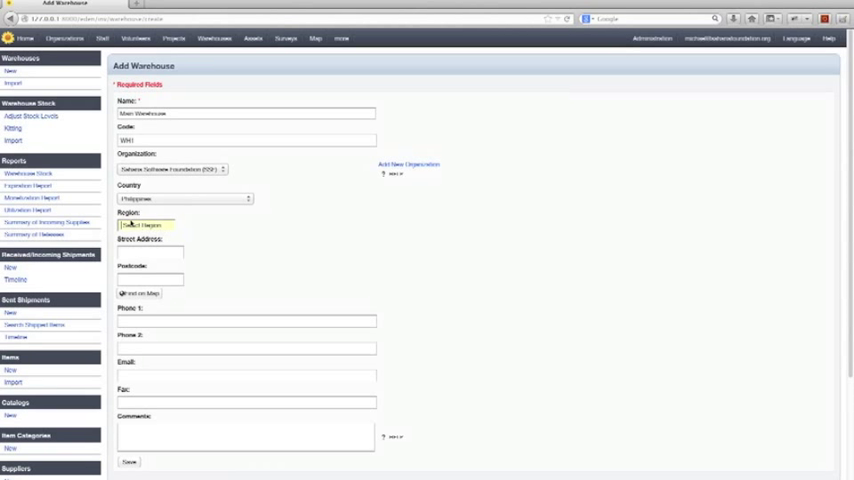
mouse_move(164, 224)
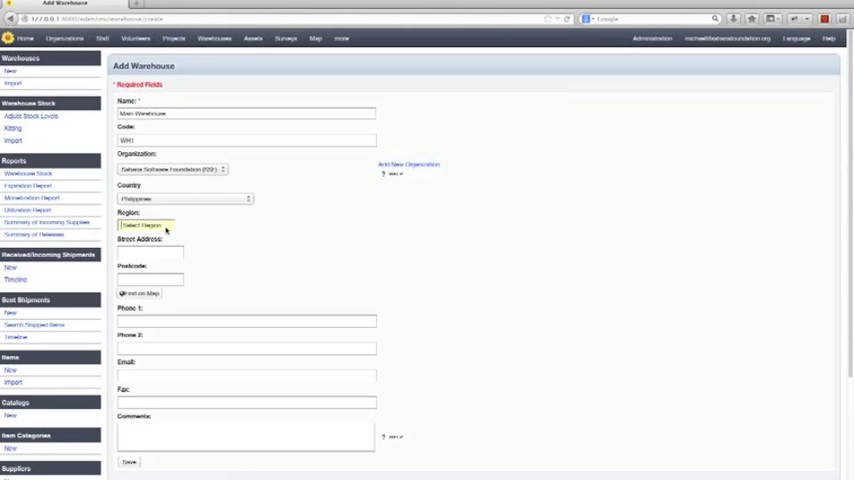
mouse_move(182, 216)
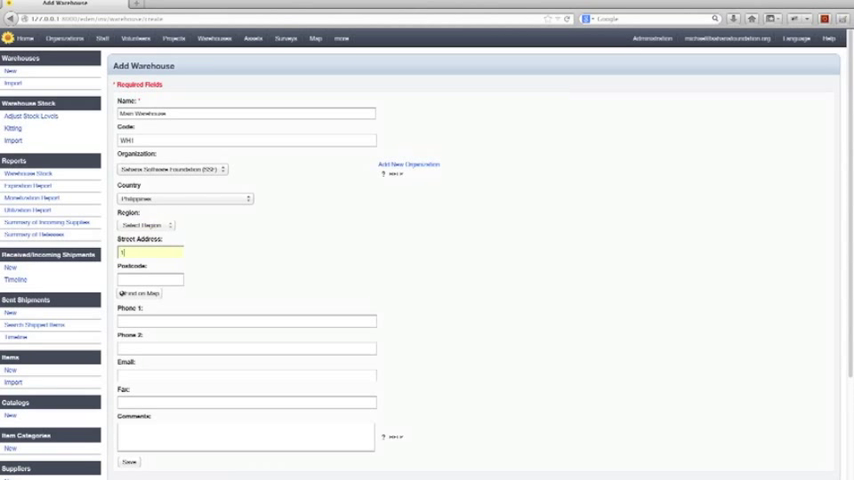
Add the street address, pin the location on the map in the Philippines, and save the warehouse
text(1 main st)
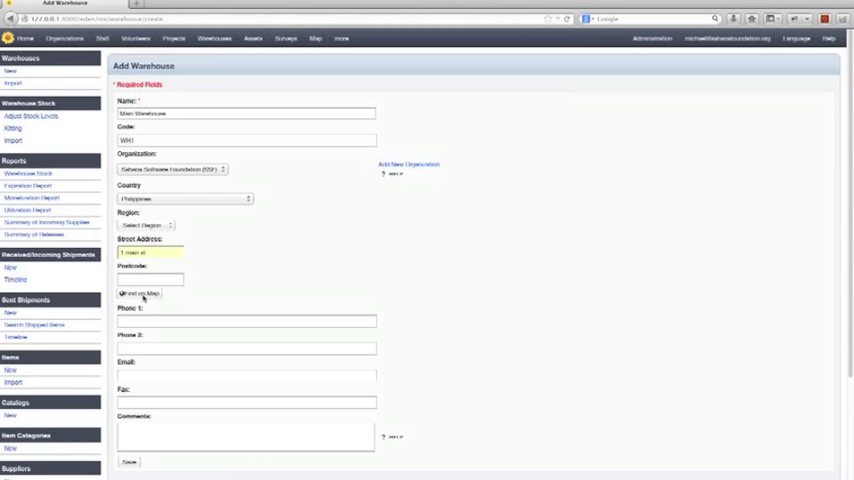
click(140, 292)
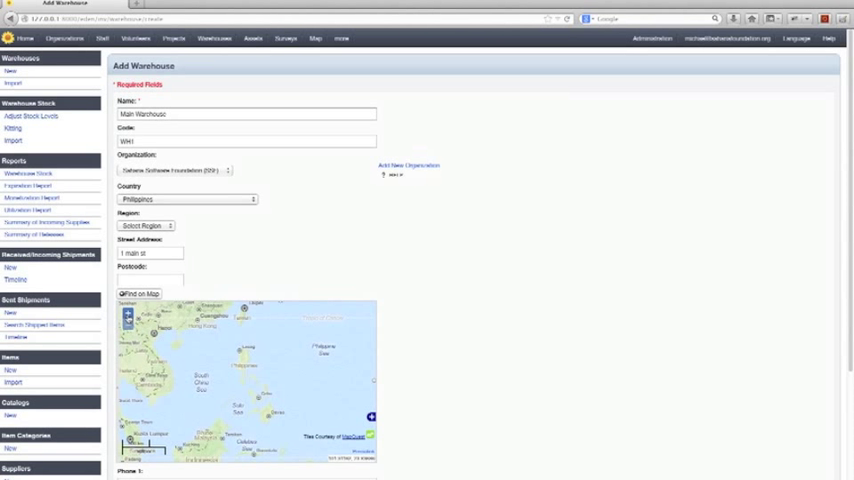
click(128, 316)
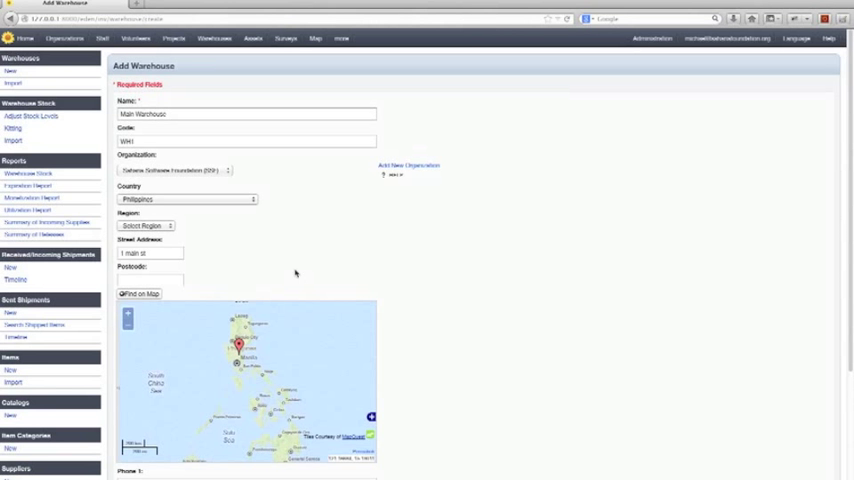
scroll(down, 3)
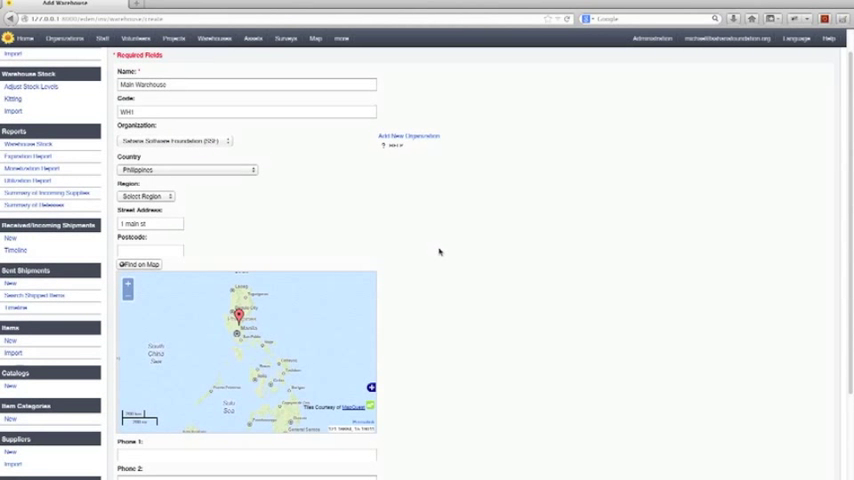
scroll(down, 3)
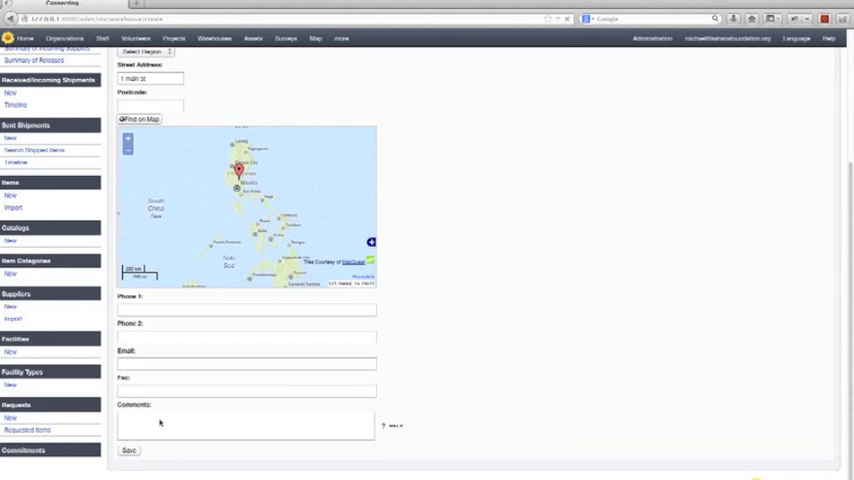
mouse_move(252, 304)
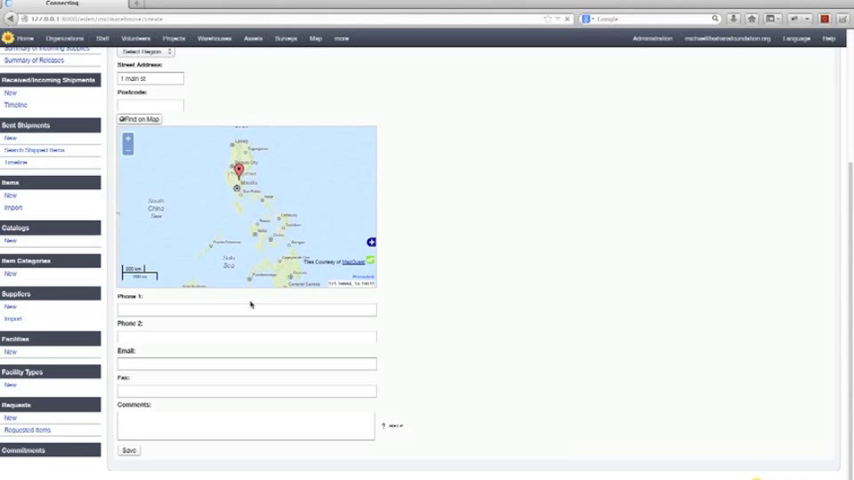
click(128, 450)
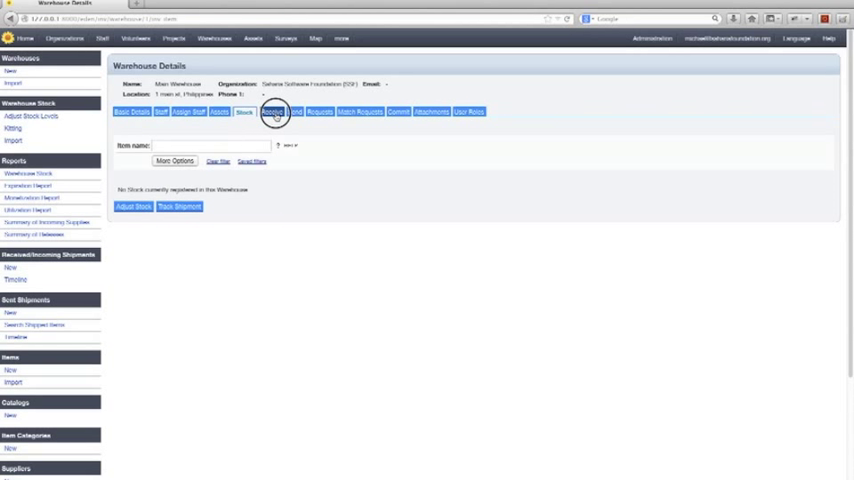
Open the Receive New Shipment form for Main Warehouse
click(272, 112)
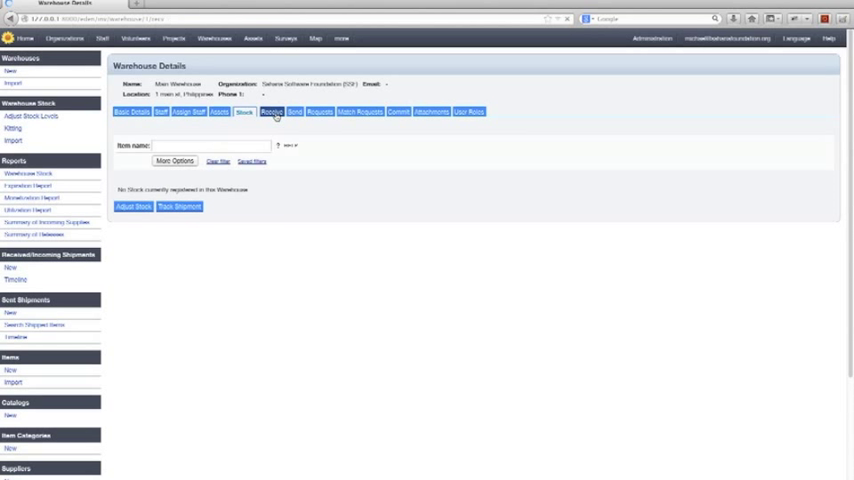
click(268, 112)
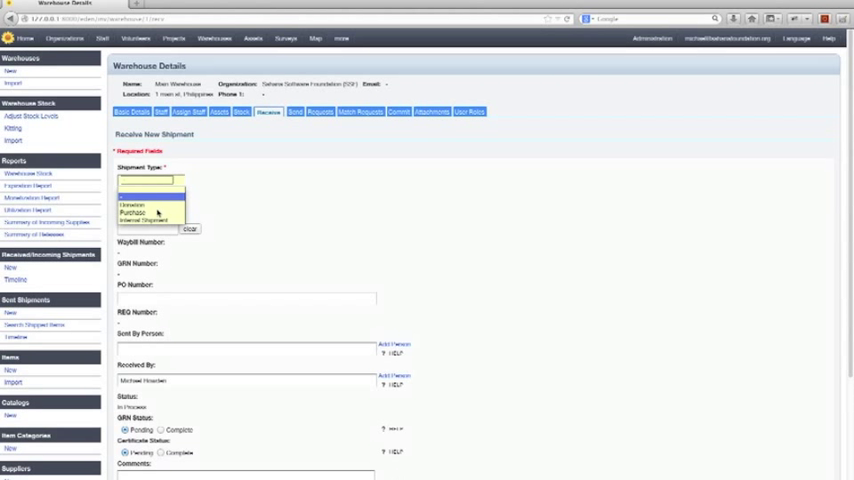
Mark the shipment as a Donation and begin a new supplier organization named Helping Hands
click(132, 204)
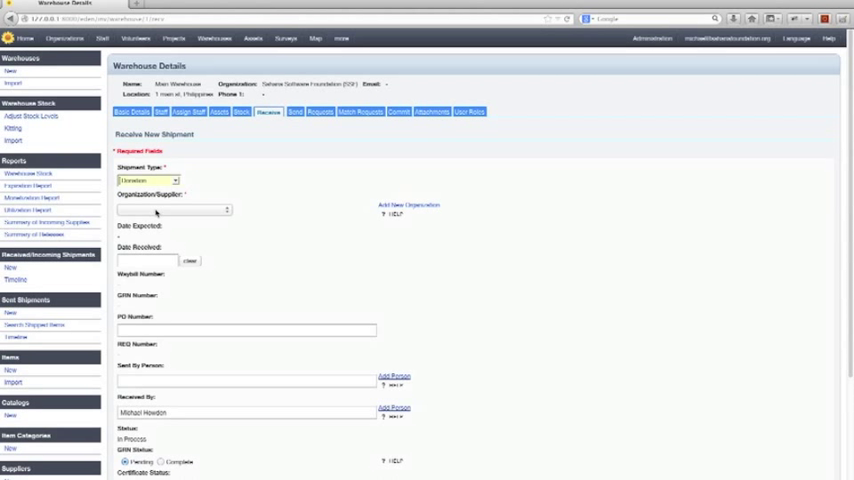
click(172, 210)
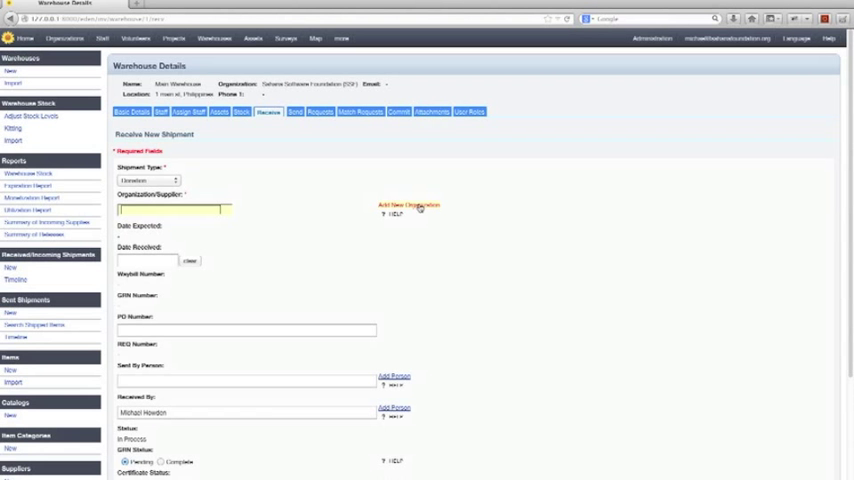
click(408, 206)
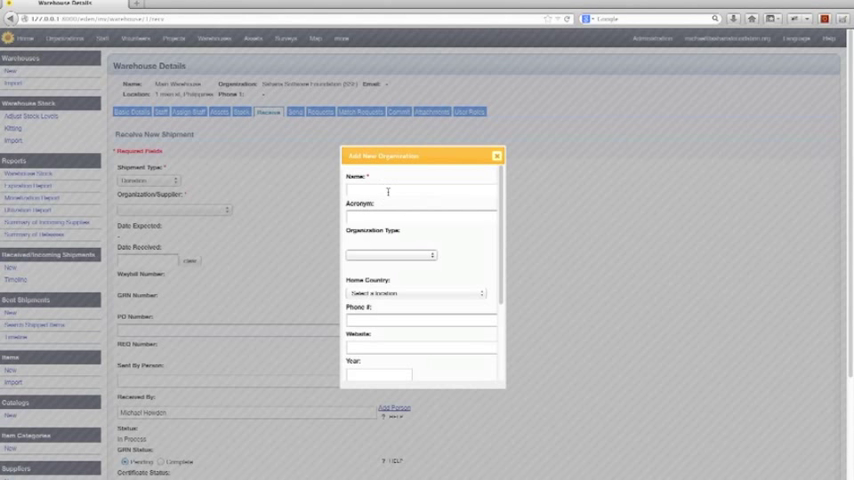
click(420, 190)
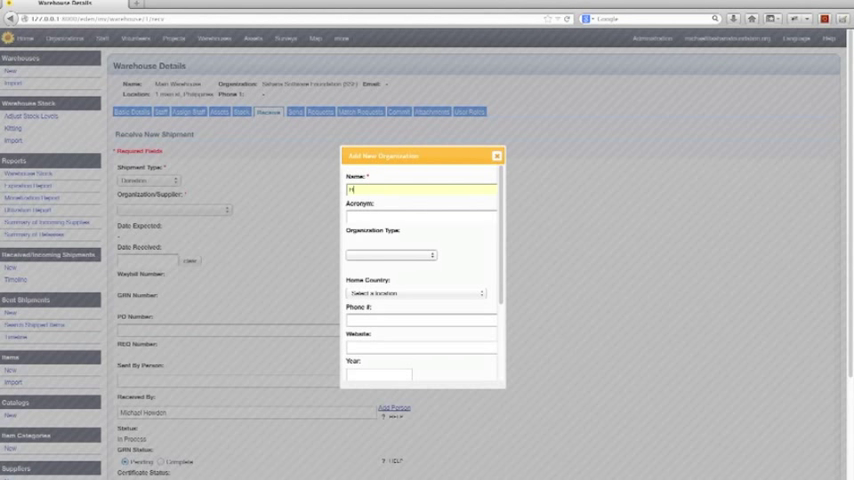
text(He)
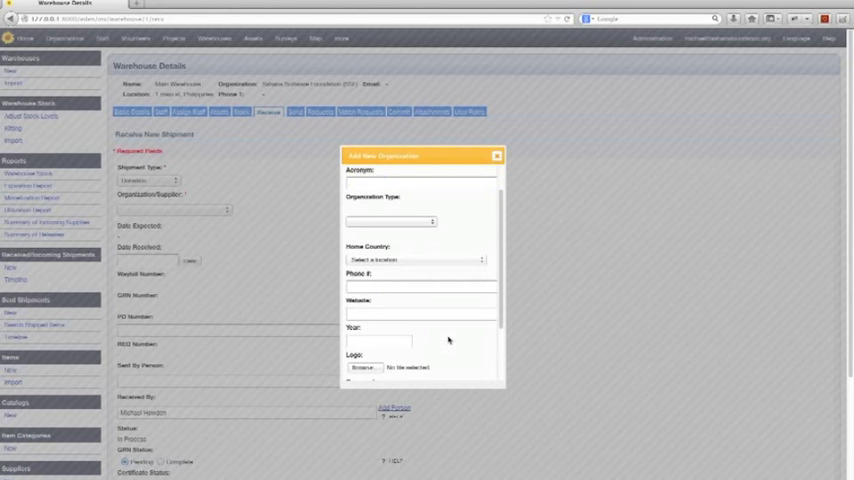
Save Helping Hands so it fills the shipment's supplier field
scroll(down, 3)
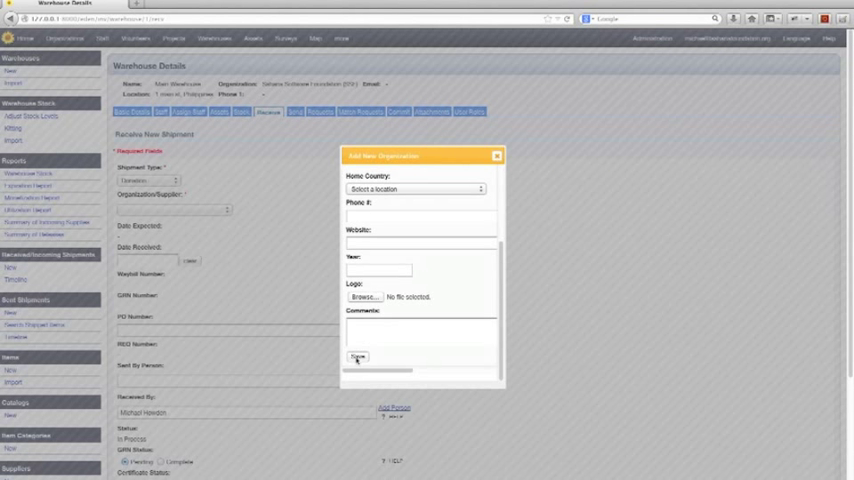
click(358, 356)
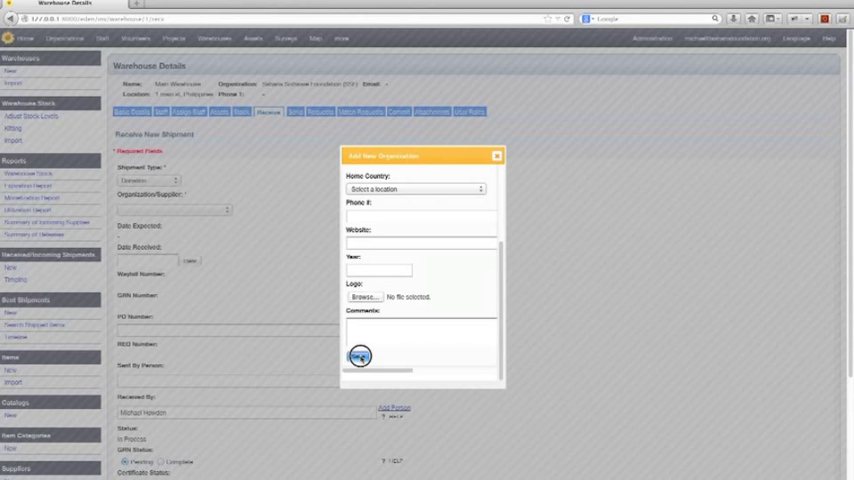
click(358, 356)
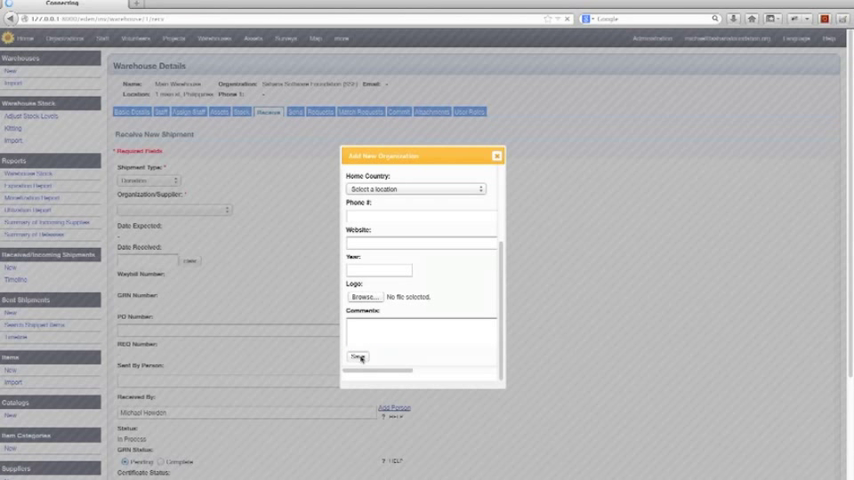
click(358, 356)
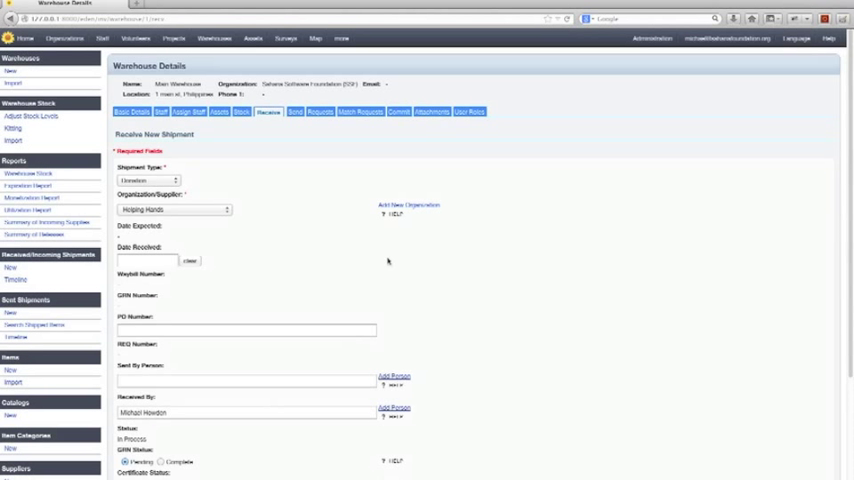
Set the Date Received and save the Helping Hands donation shipment
click(150, 260)
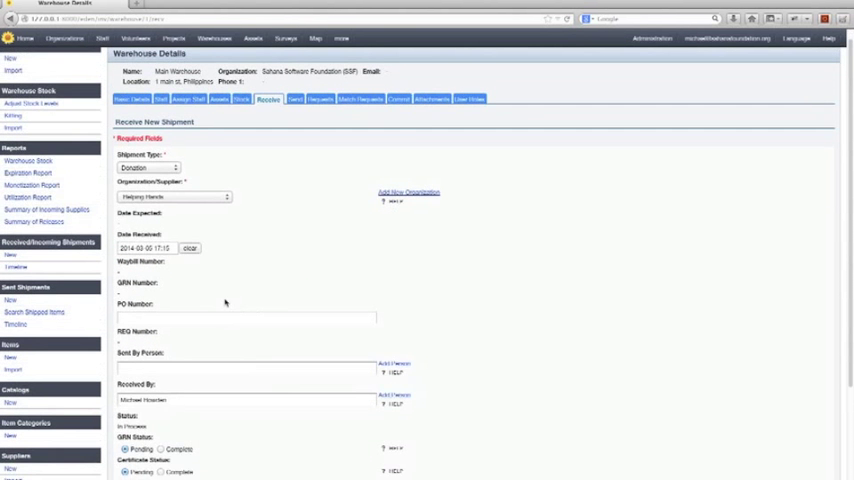
scroll(down, 3)
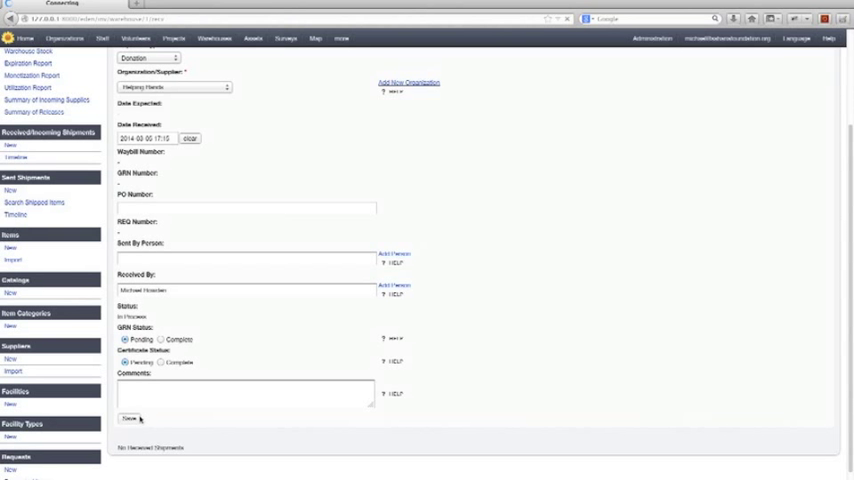
click(128, 418)
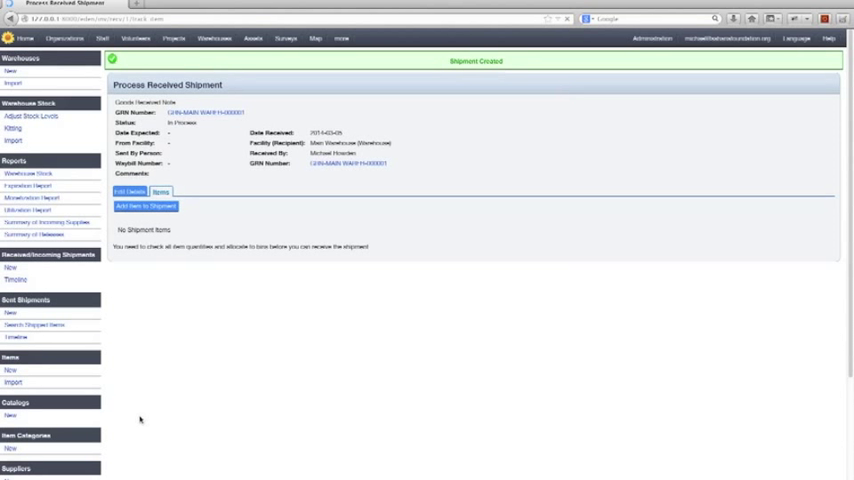
Add Rice with Quantity Sent 100 as an item on the received shipment and save it
click(146, 206)
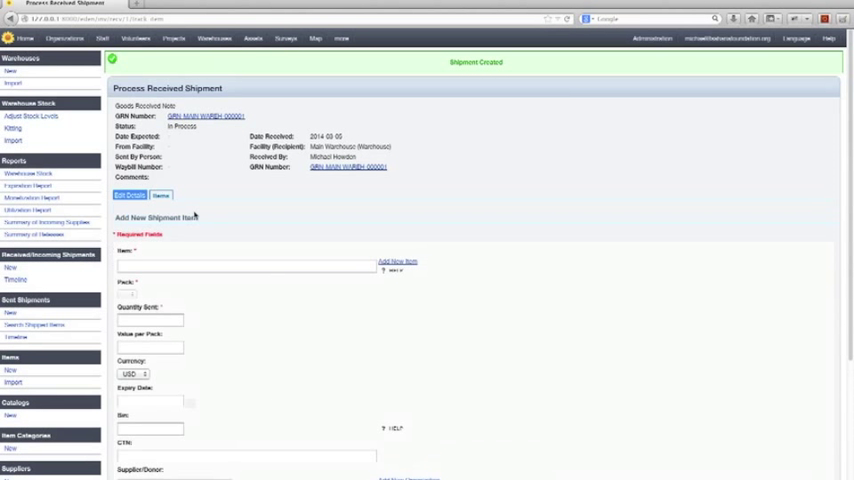
click(244, 264)
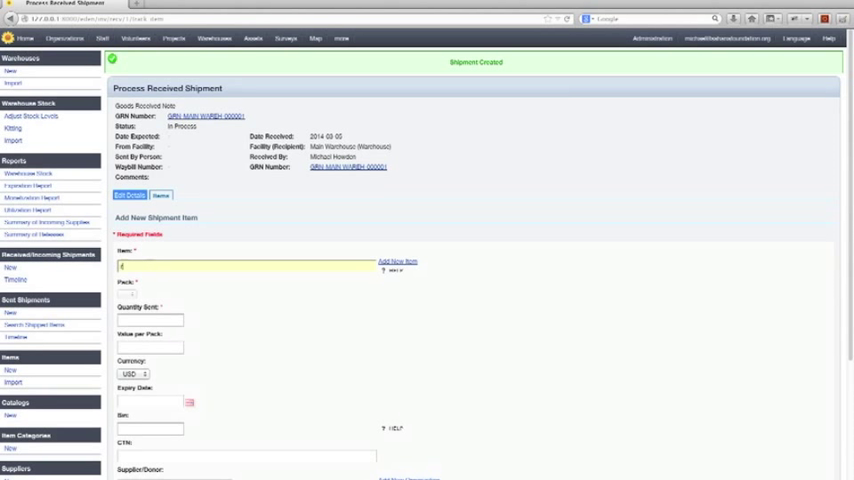
text(red)
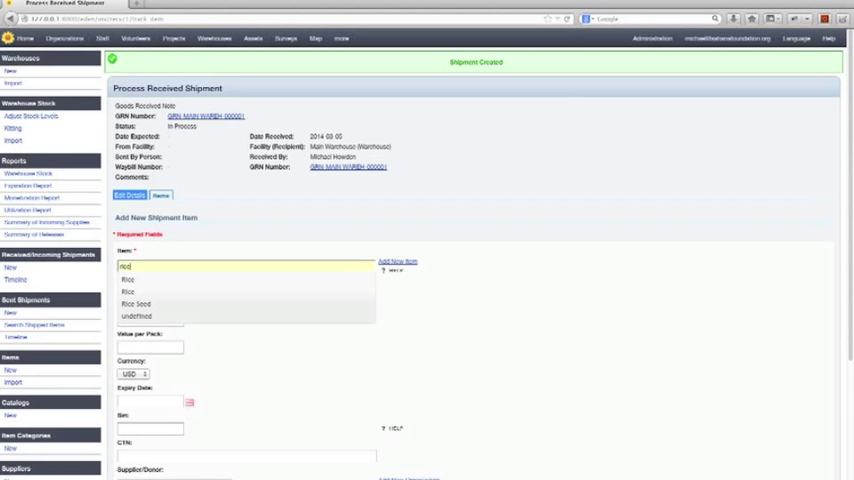
click(128, 292)
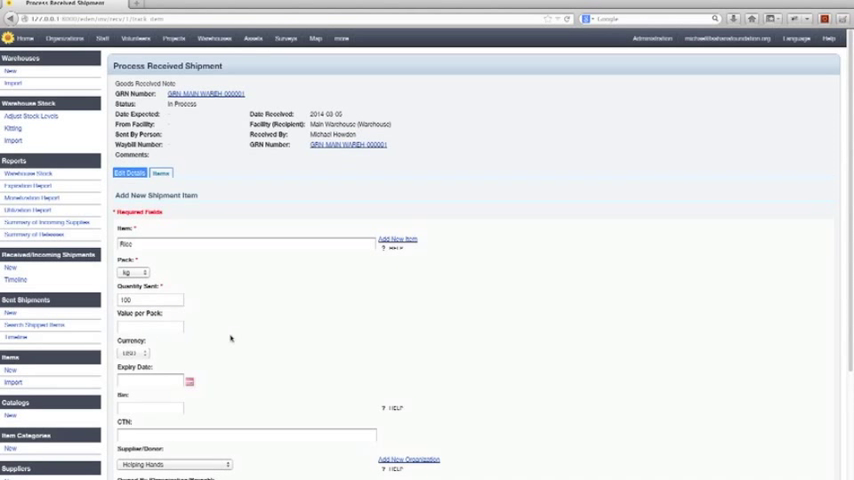
scroll(down, 3)
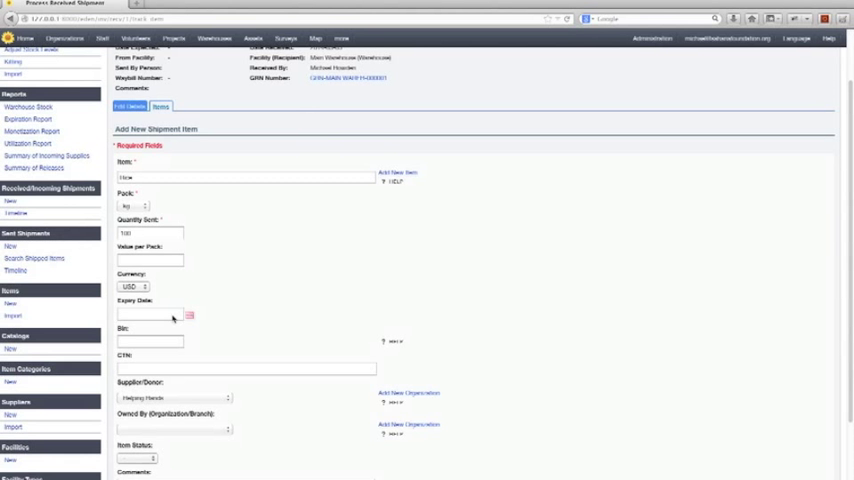
scroll(down, 3)
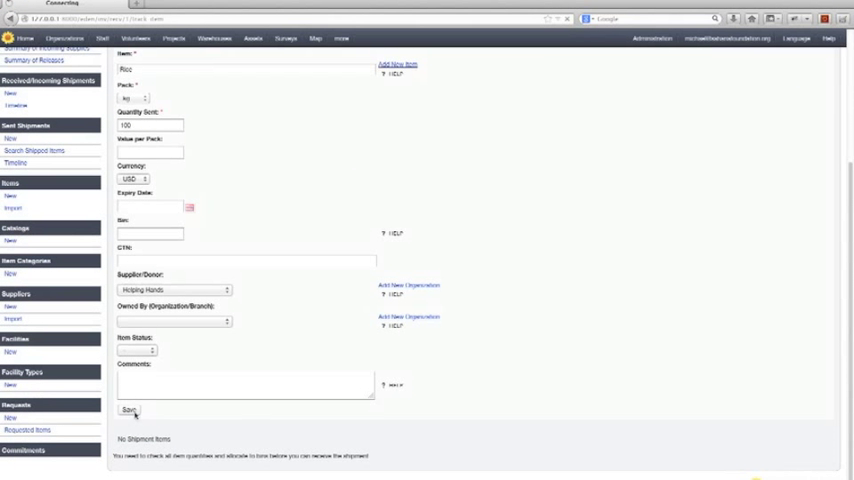
click(128, 412)
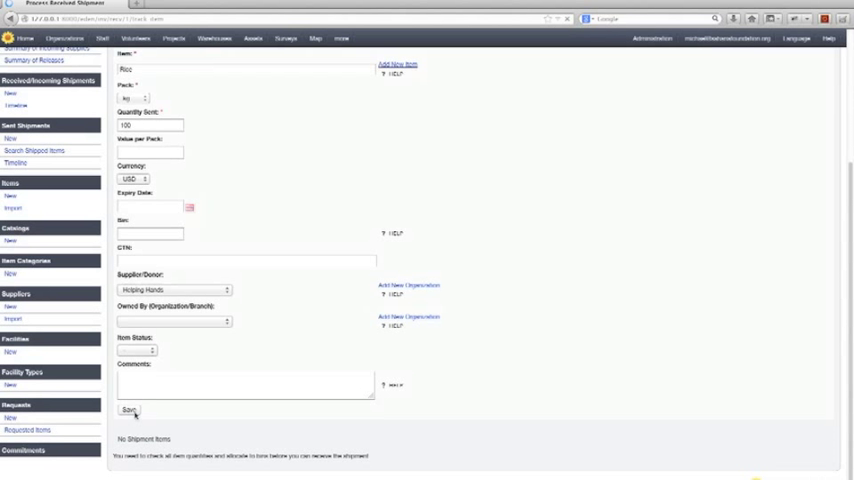
click(128, 410)
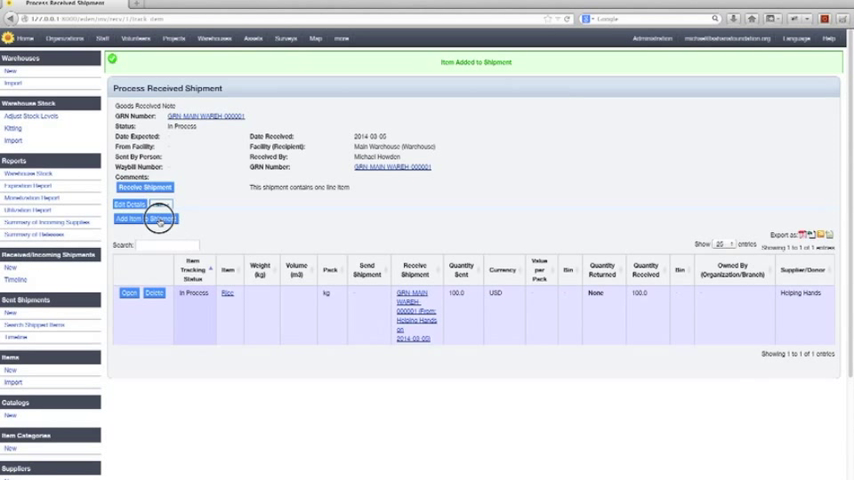
Add Canned/Dried Food with quantity 100 as a second shipment item and save it
click(144, 218)
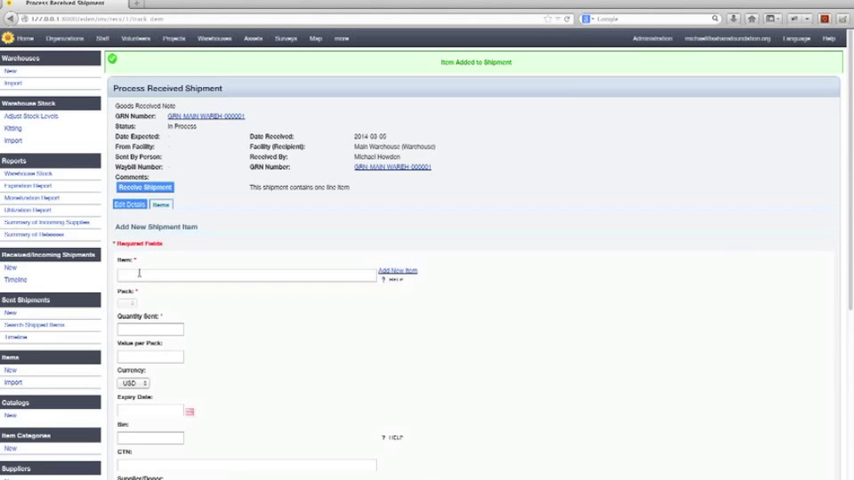
text(carl)
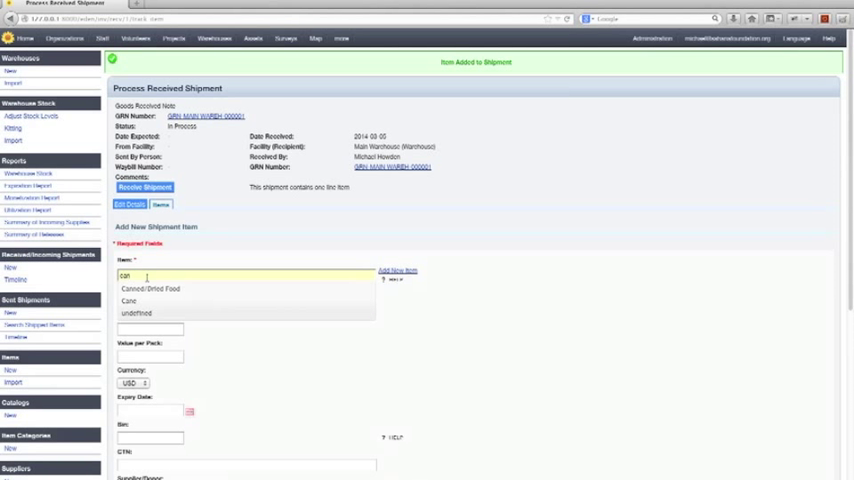
click(150, 288)
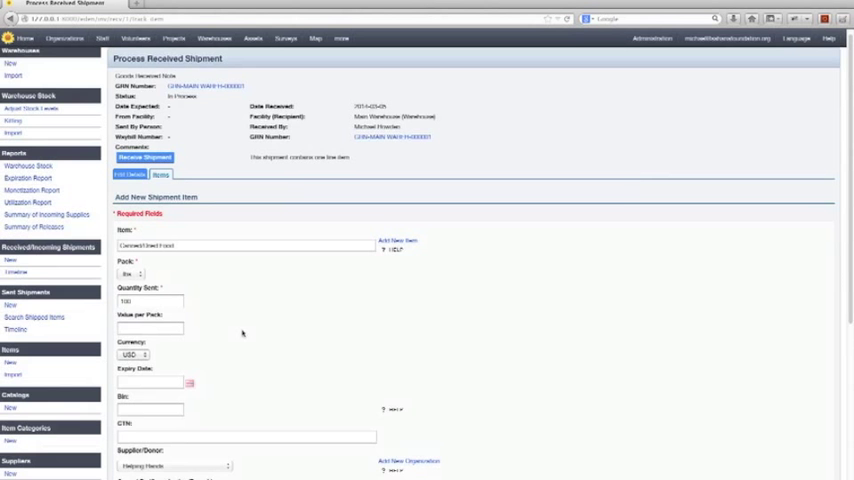
scroll(down, 3)
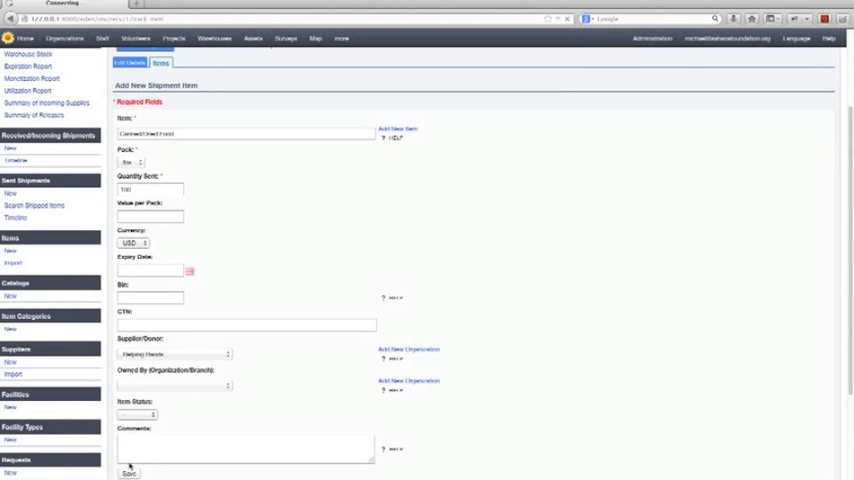
mouse_move(216, 304)
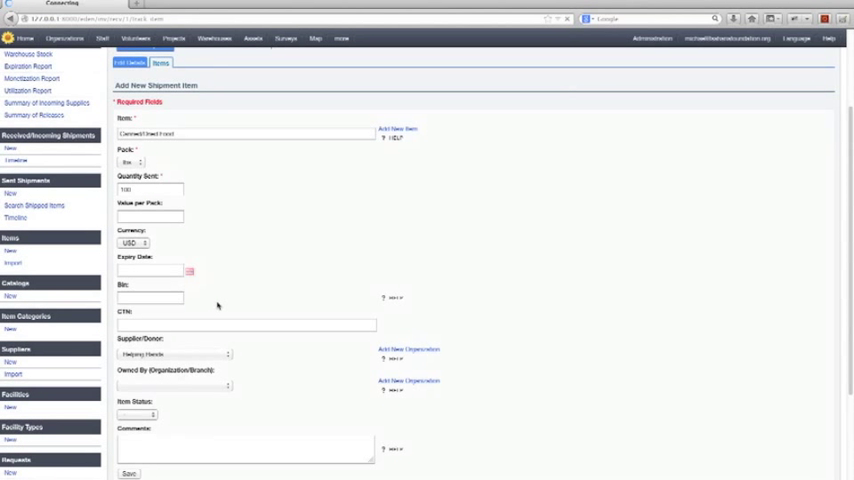
click(128, 472)
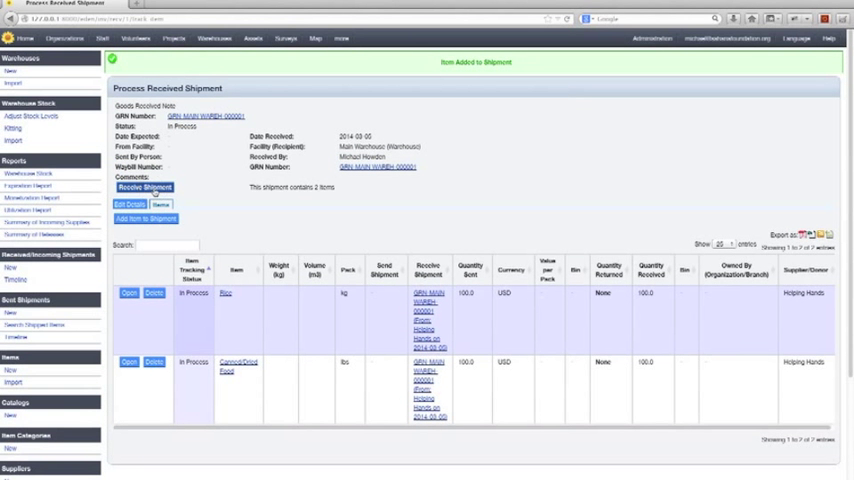
Receive the shipment into stock, confirming the receipt dialog
click(144, 188)
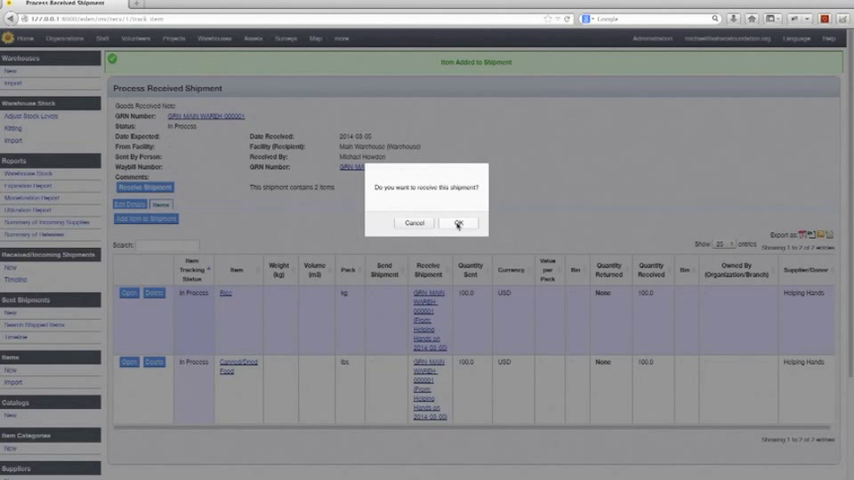
click(458, 222)
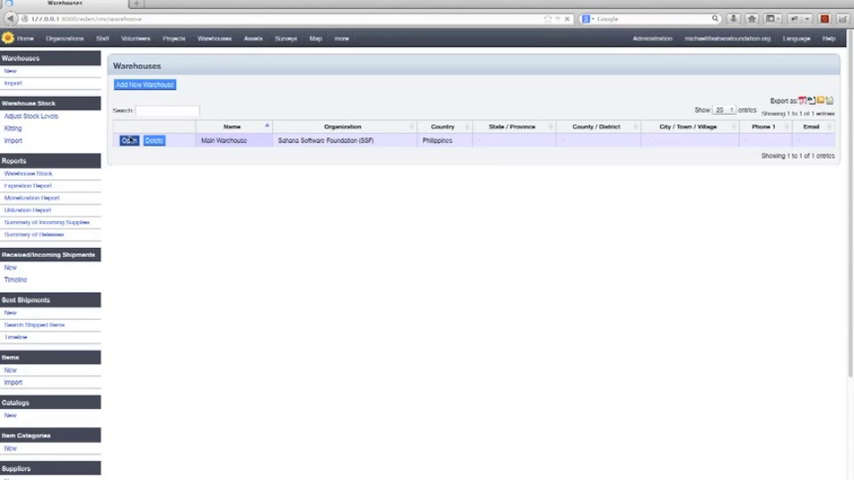
Open Main Warehouse and show its stock: Rice and Canned/Dried Food at 100 each
click(128, 140)
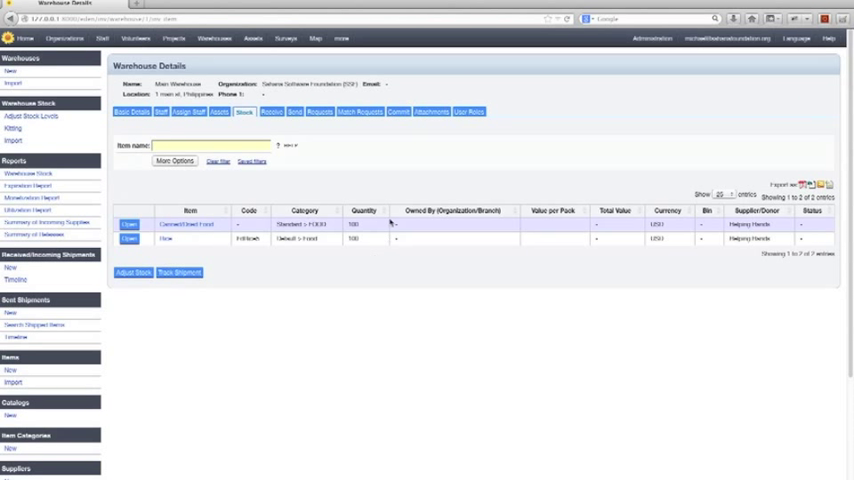
mouse_move(336, 234)
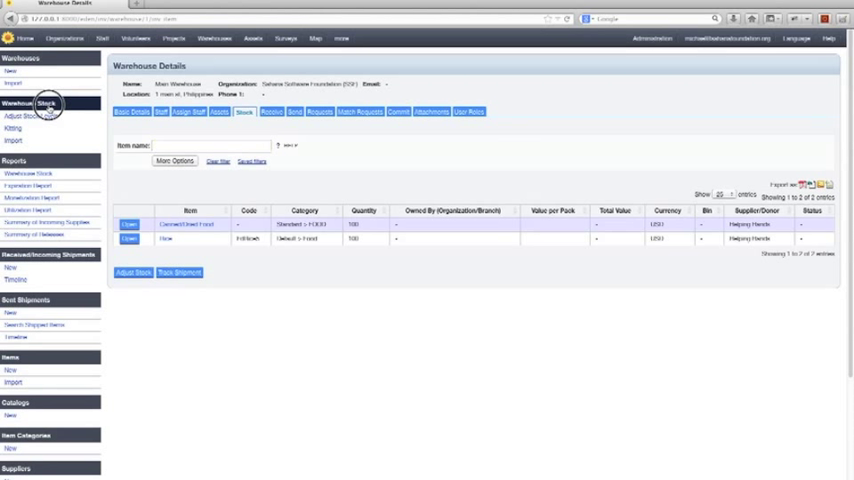
click(30, 104)
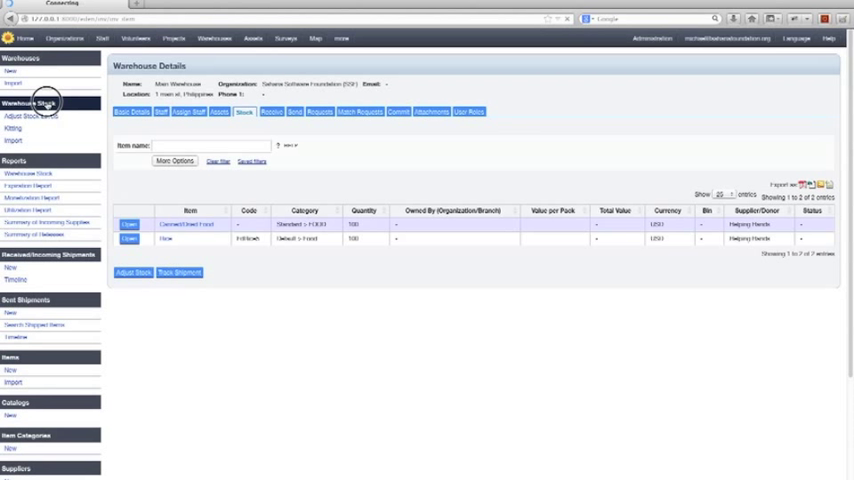
Show the Stock in Warehouse list with Main Warehouse holding both items at 100
click(32, 104)
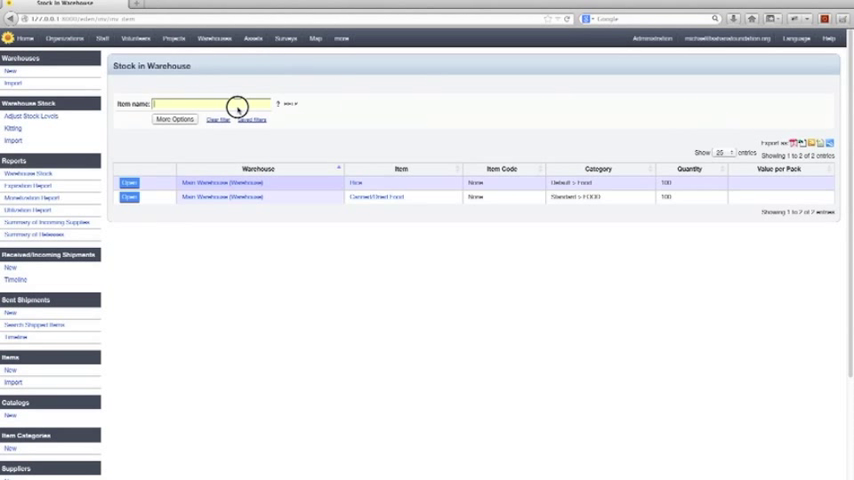
mouse_move(82, 162)
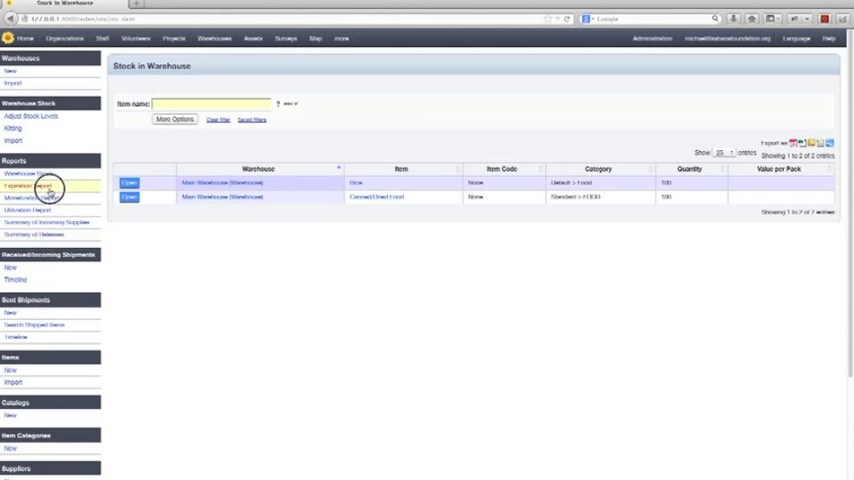
mouse_move(88, 330)
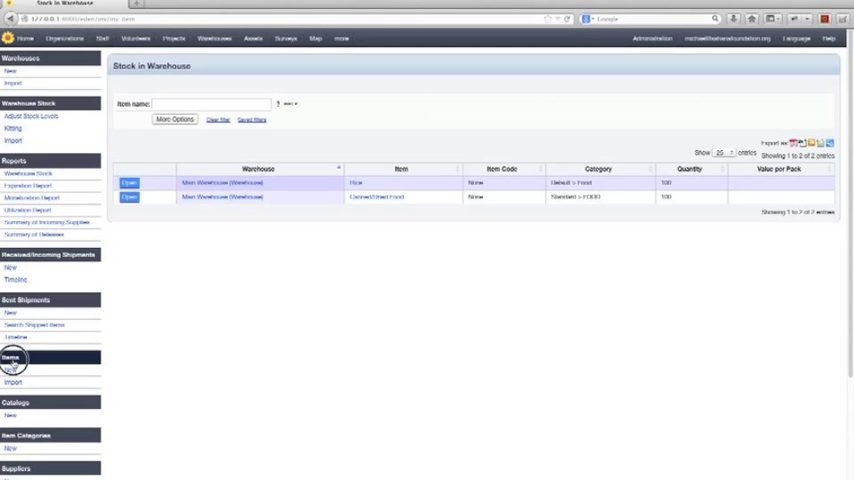
click(12, 358)
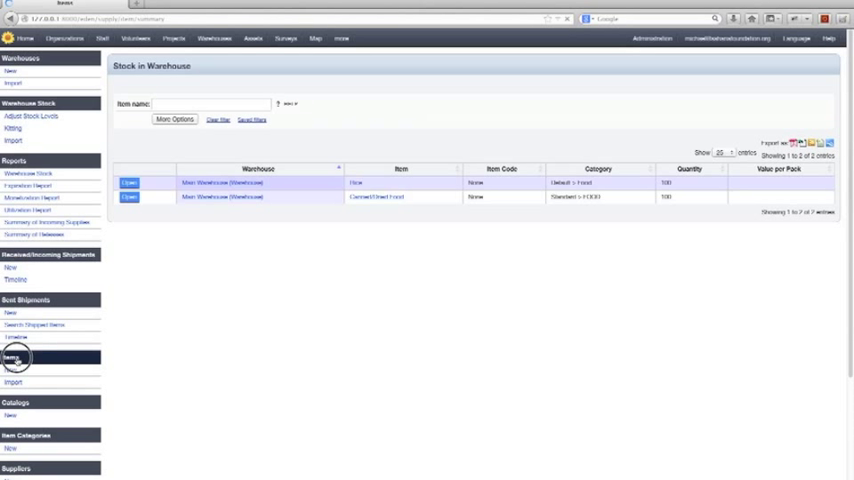
List the catalog items and filter them with a rice search down to three matches
click(12, 356)
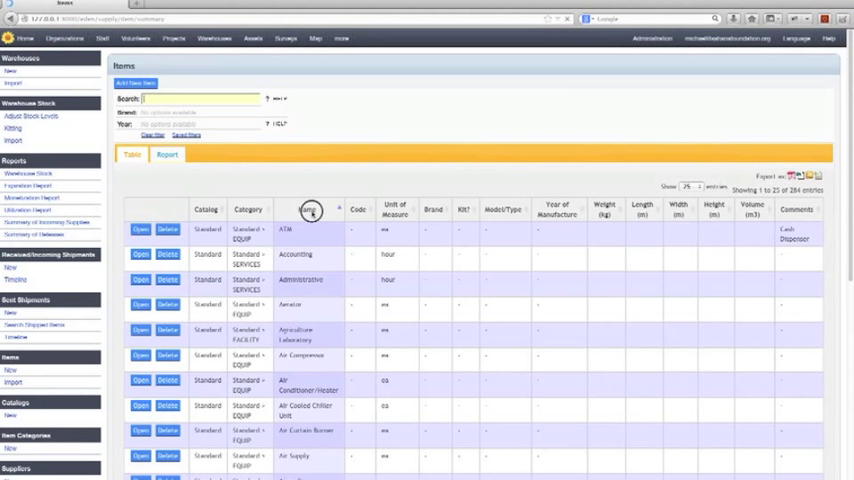
text(rd)
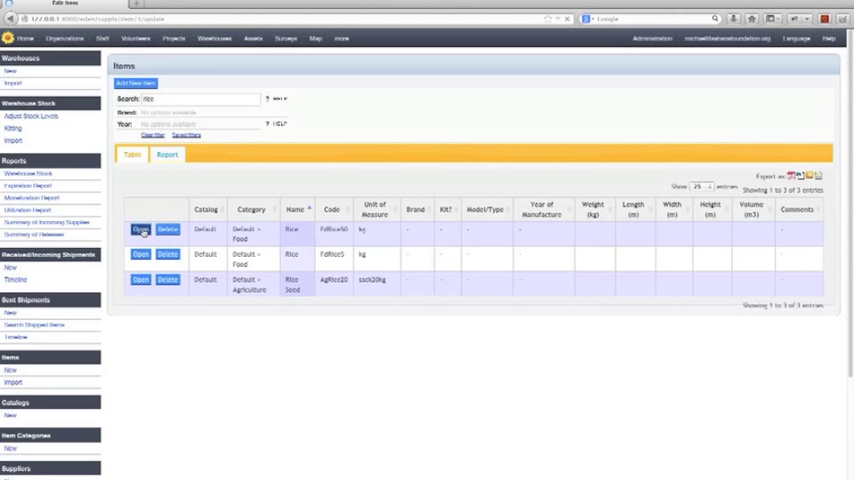
Edit the Rice item and show its two pack sizes, kg and sack
click(140, 230)
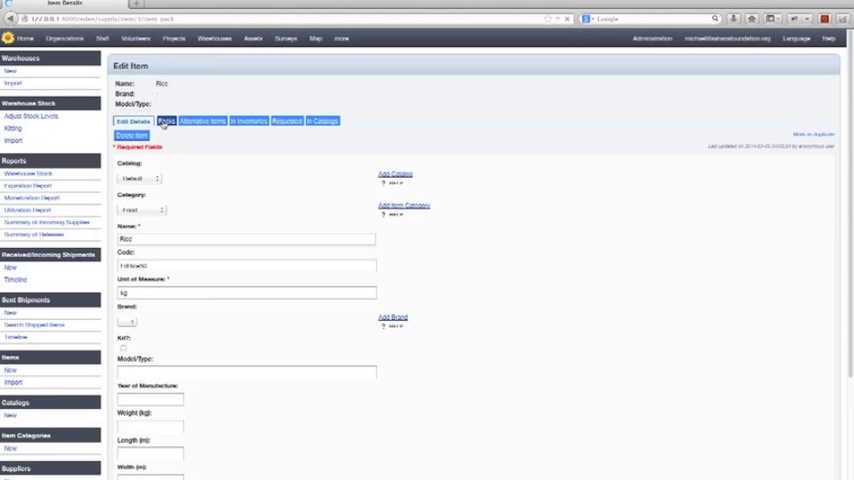
click(164, 120)
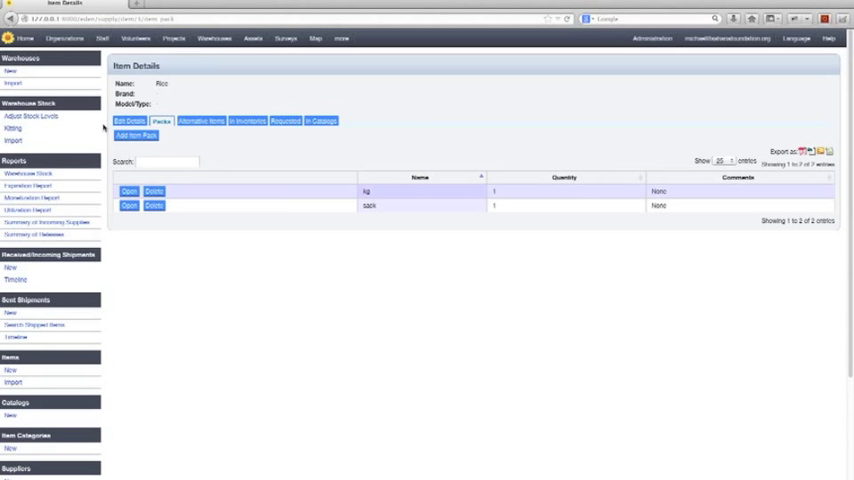
mouse_move(172, 72)
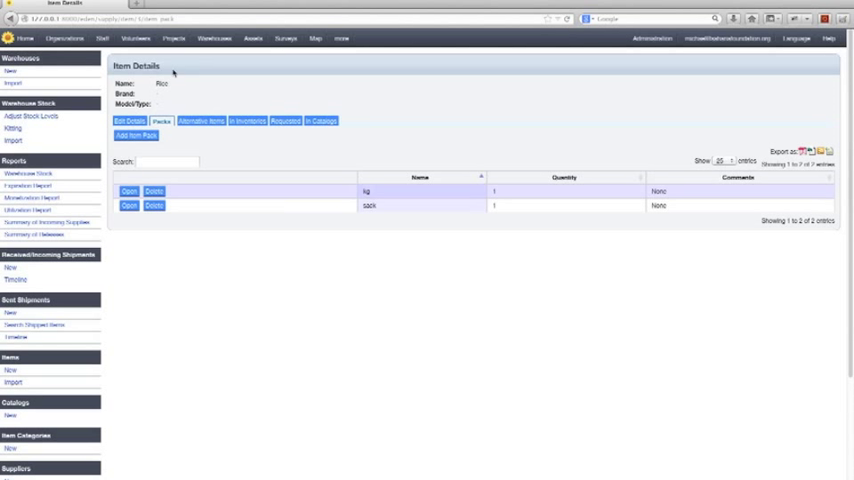
mouse_move(228, 76)
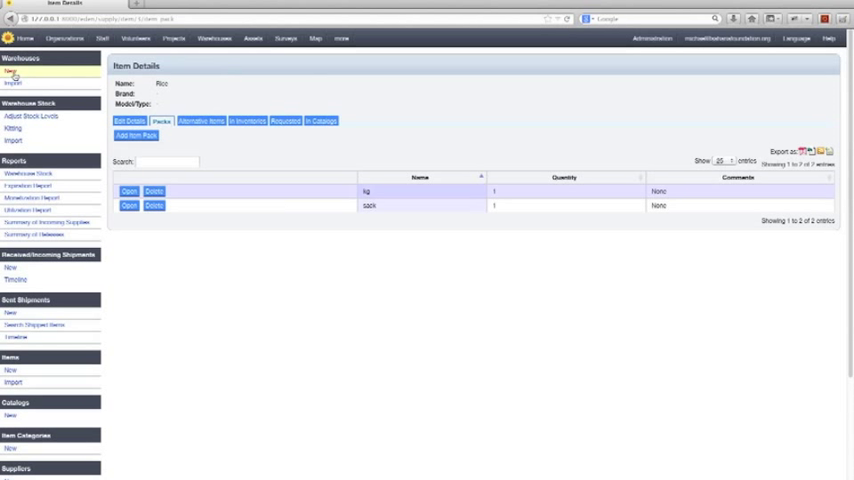
Return to Main Warehouse's details and bring up a blank Send New Shipment form
click(22, 58)
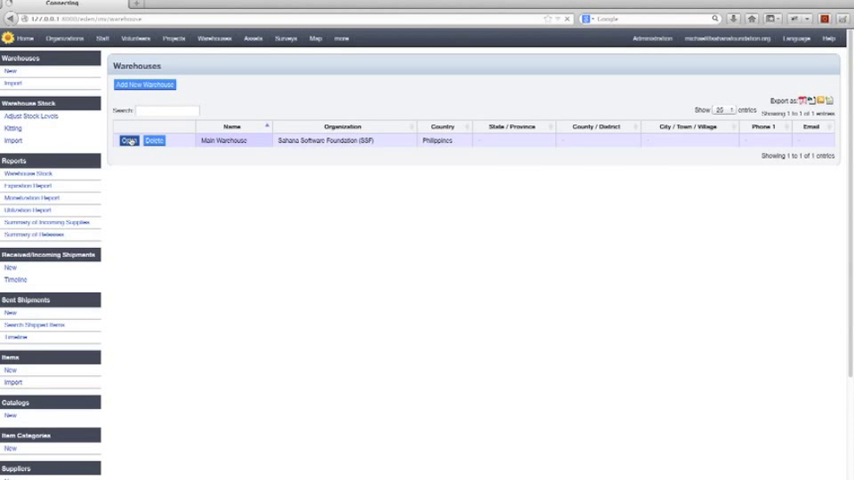
click(128, 140)
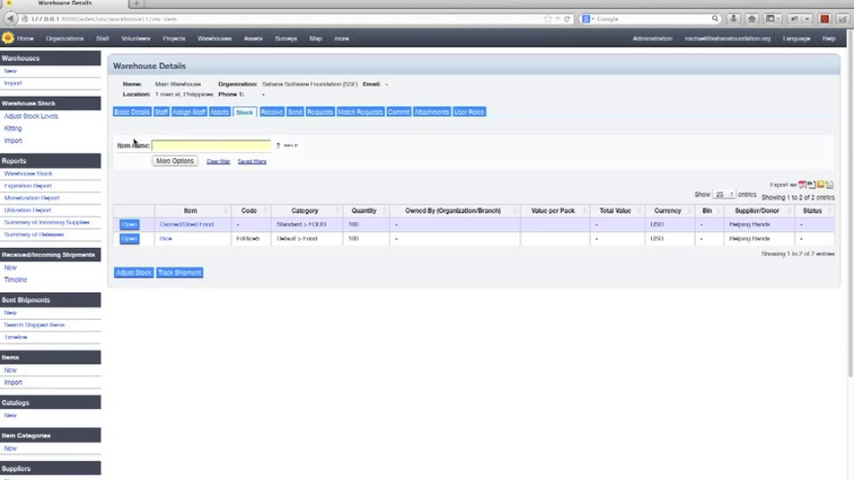
click(294, 112)
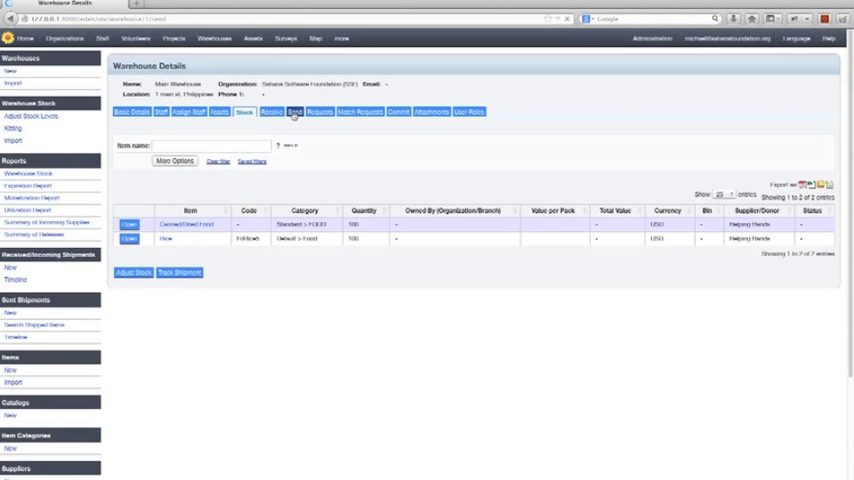
click(292, 112)
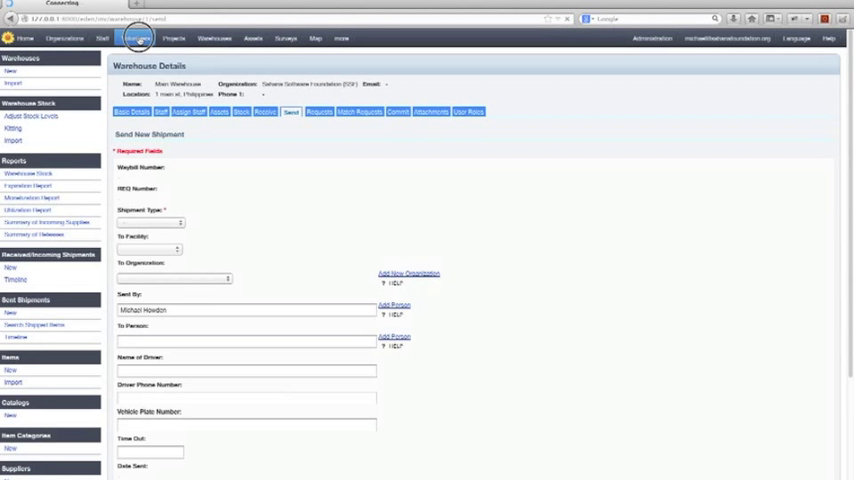
Go to the Volunteers module, which lists no volunteers yet
click(136, 38)
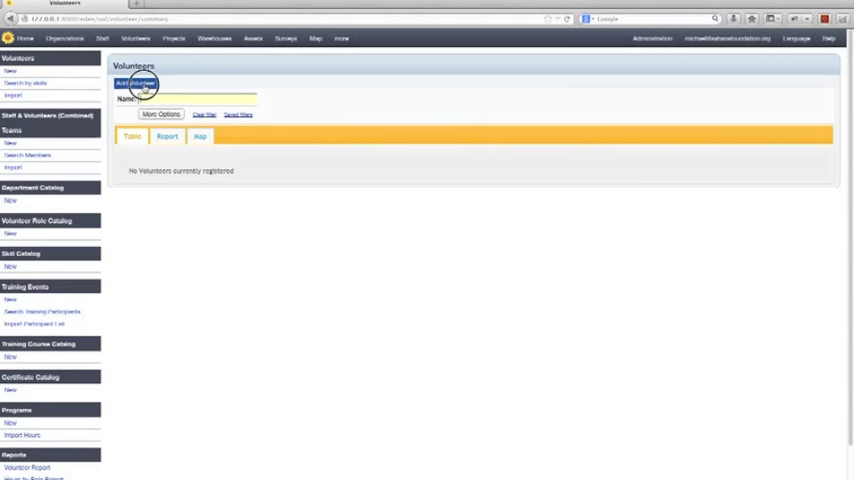
click(136, 84)
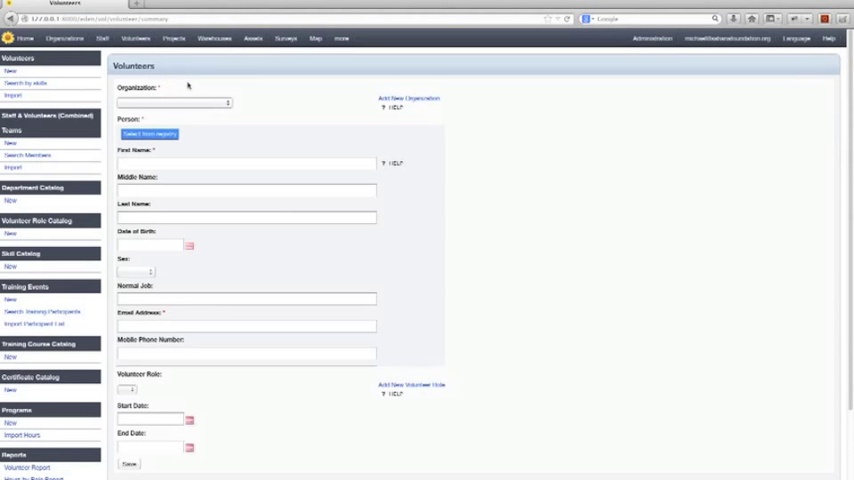
click(228, 104)
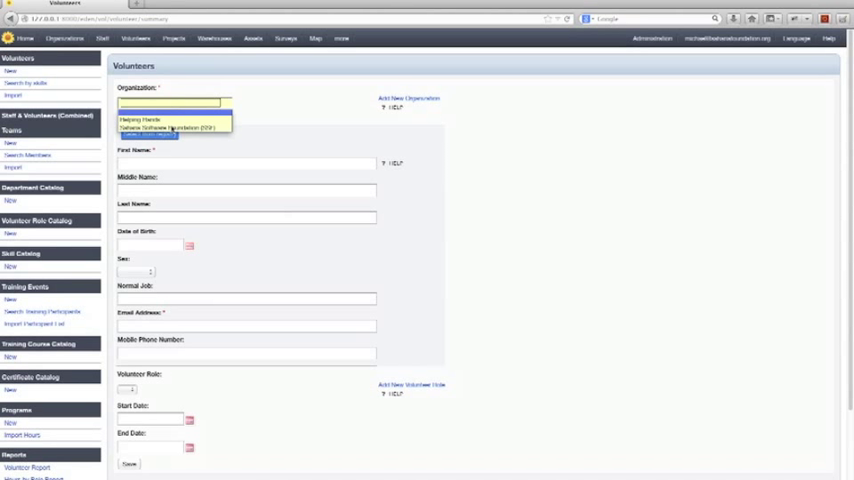
click(172, 128)
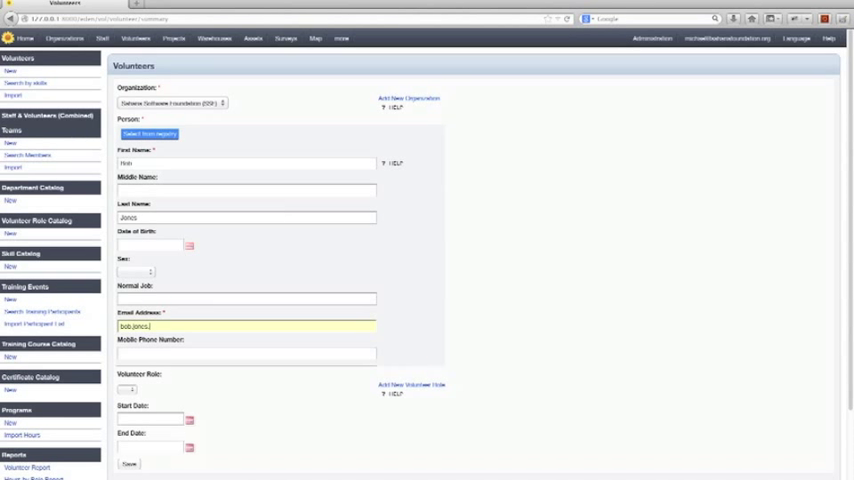
text(@gmail)
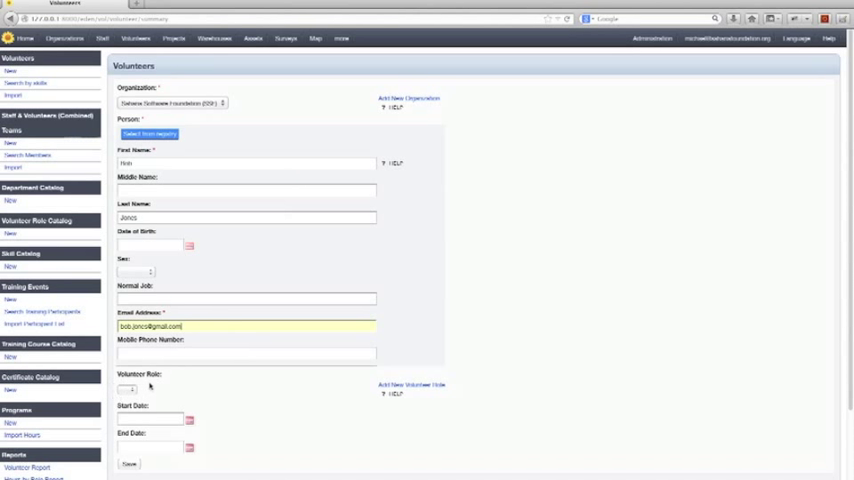
scroll(down, 3)
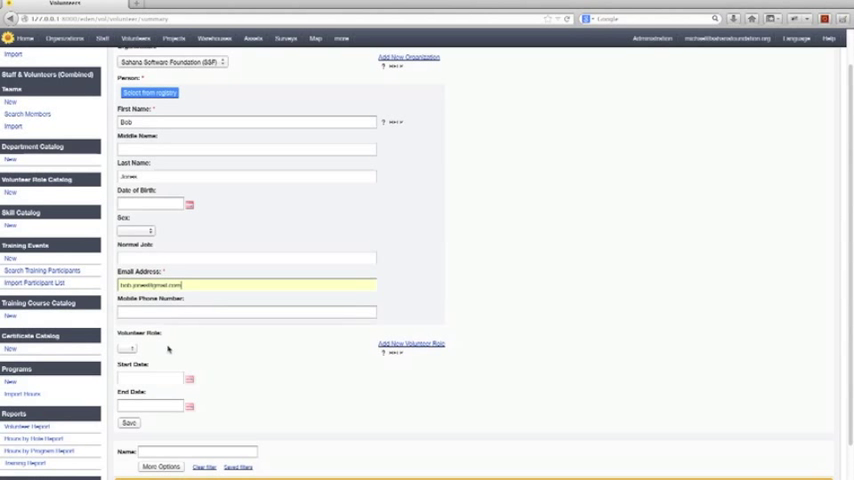
scroll(up, 3)
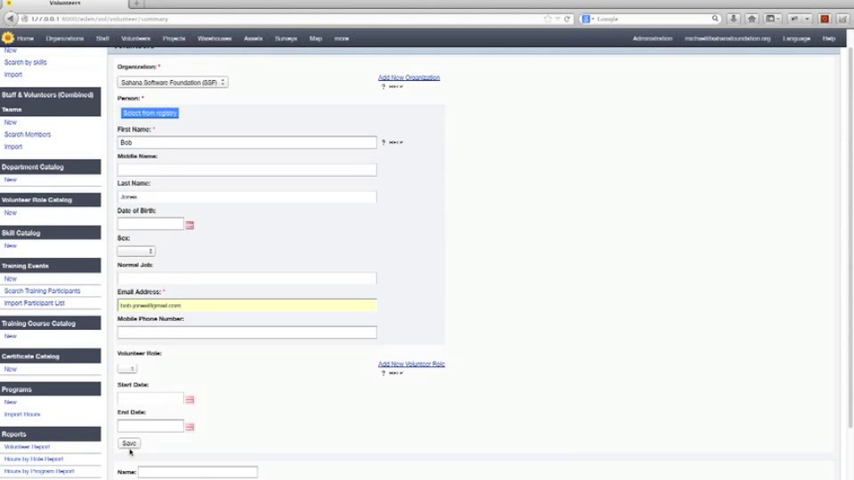
click(128, 444)
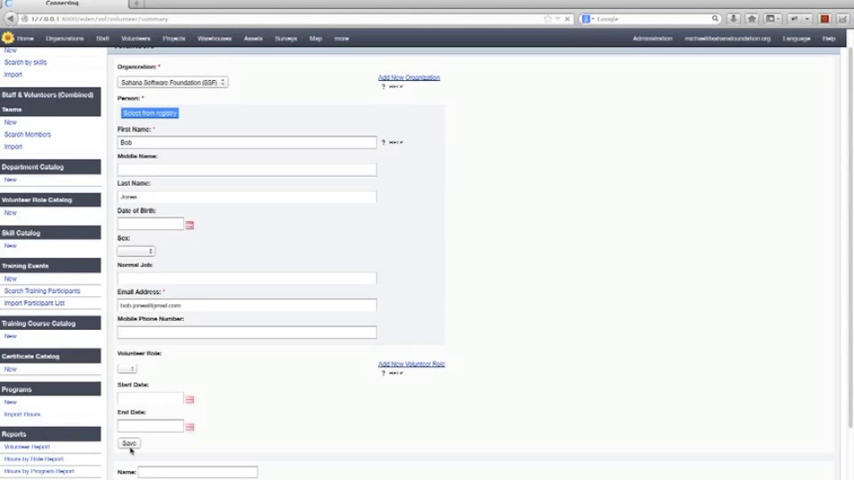
click(128, 444)
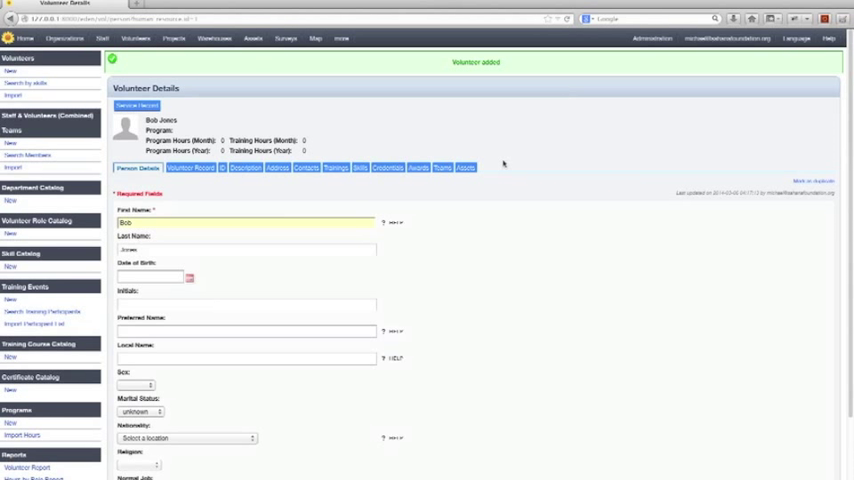
mouse_move(238, 132)
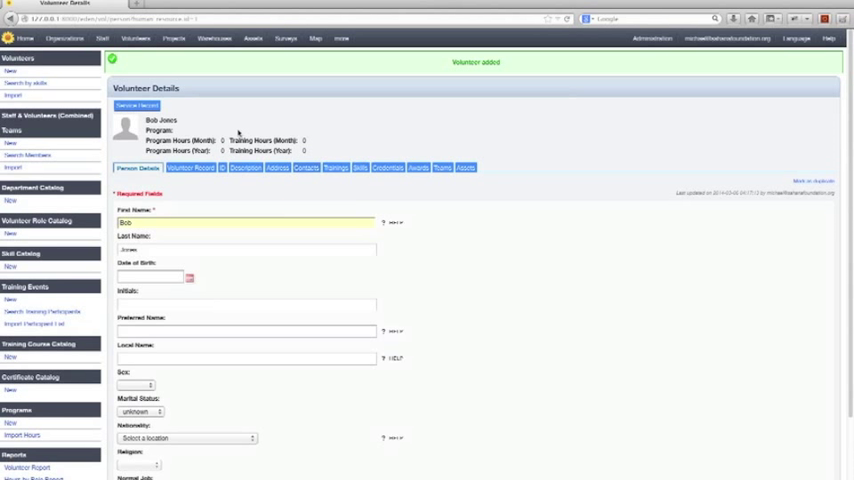
mouse_move(248, 88)
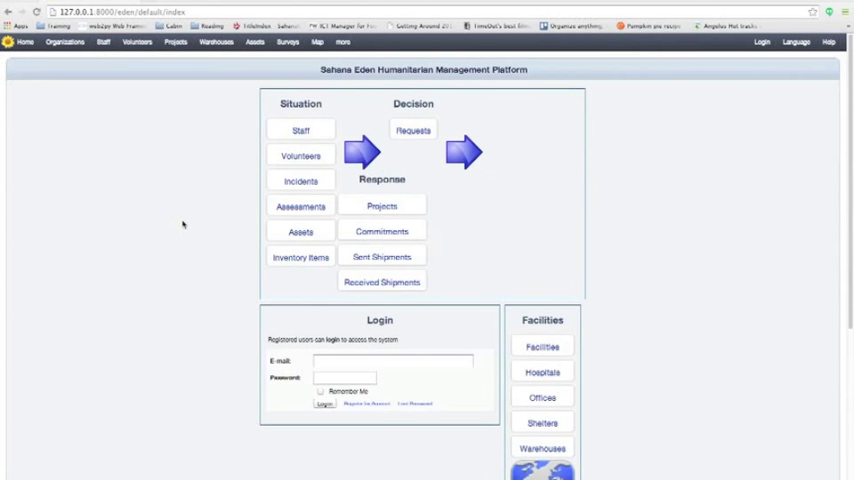
click(344, 376)
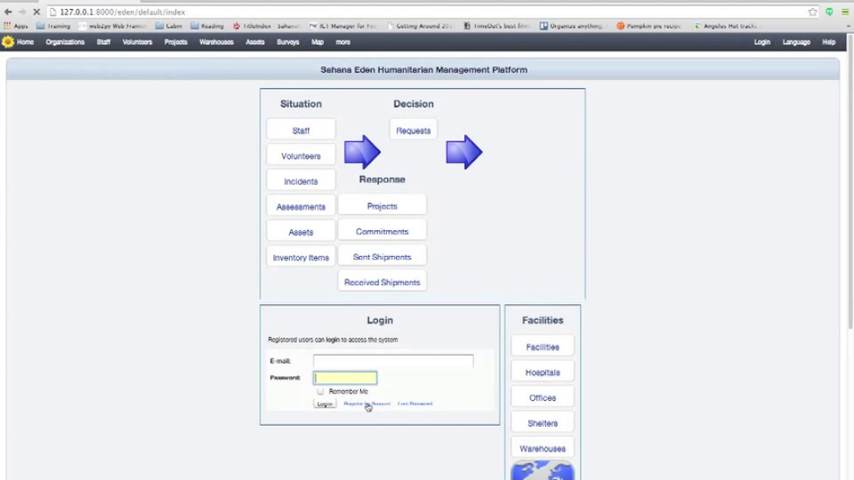
click(366, 404)
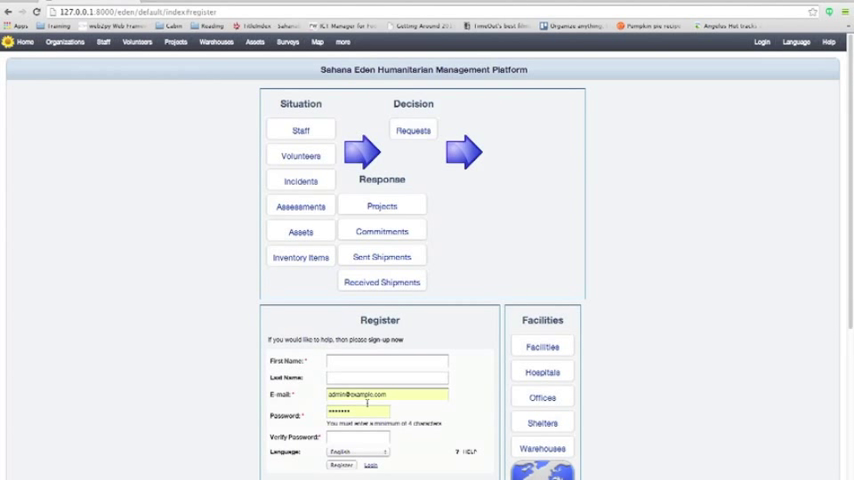
click(388, 360)
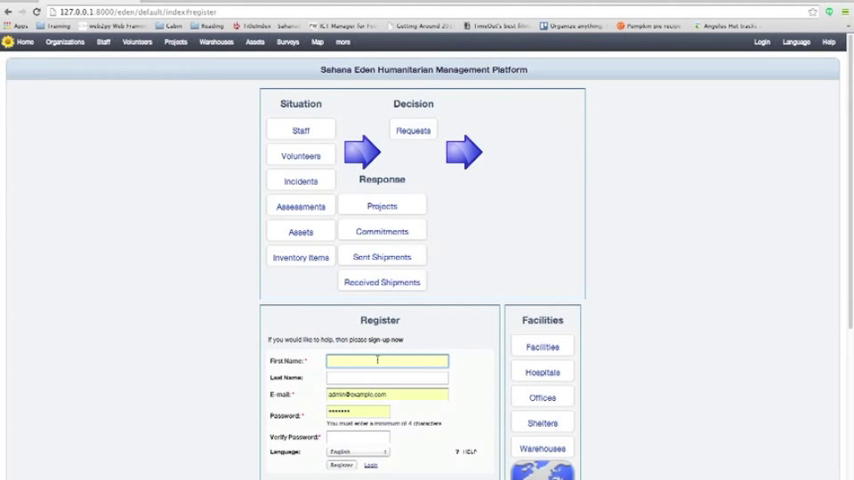
text(A)
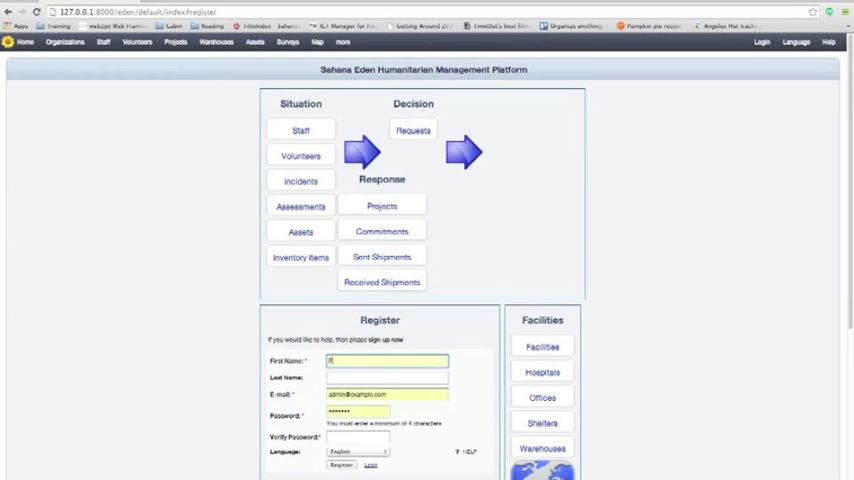
text(rank)
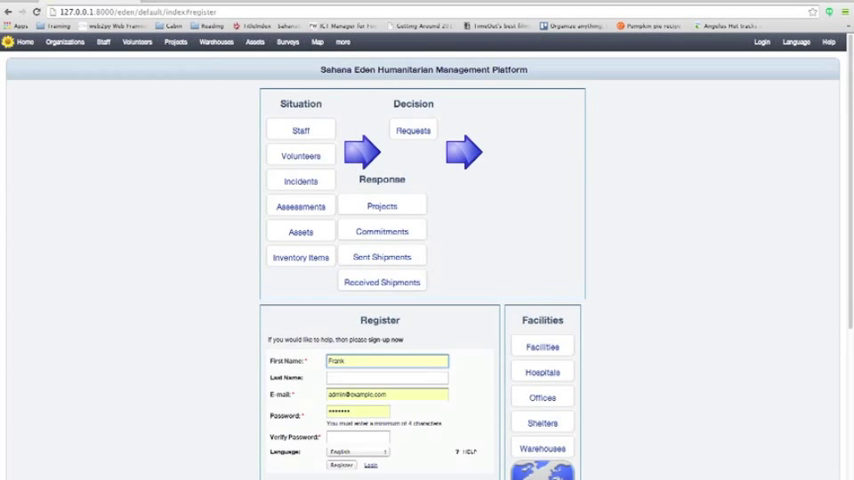
click(388, 394)
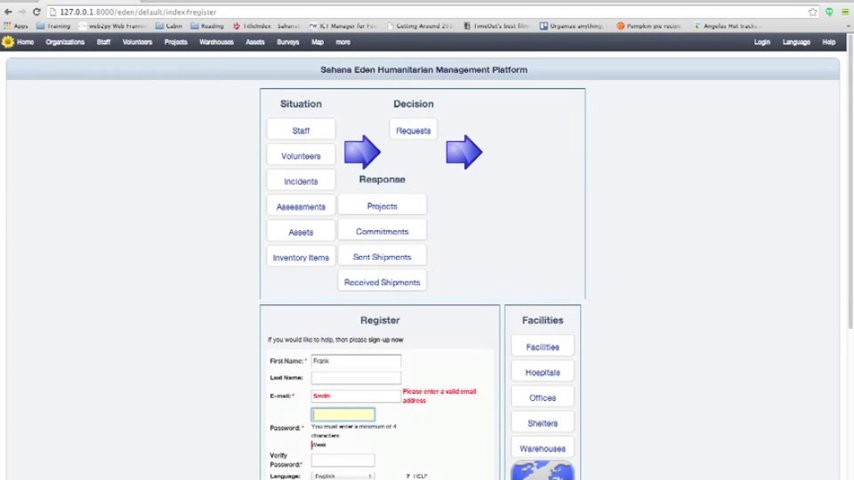
click(356, 376)
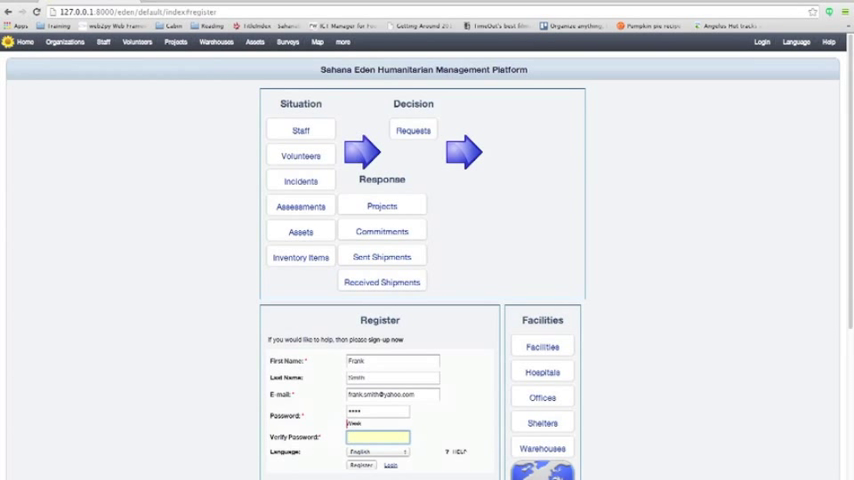
click(358, 464)
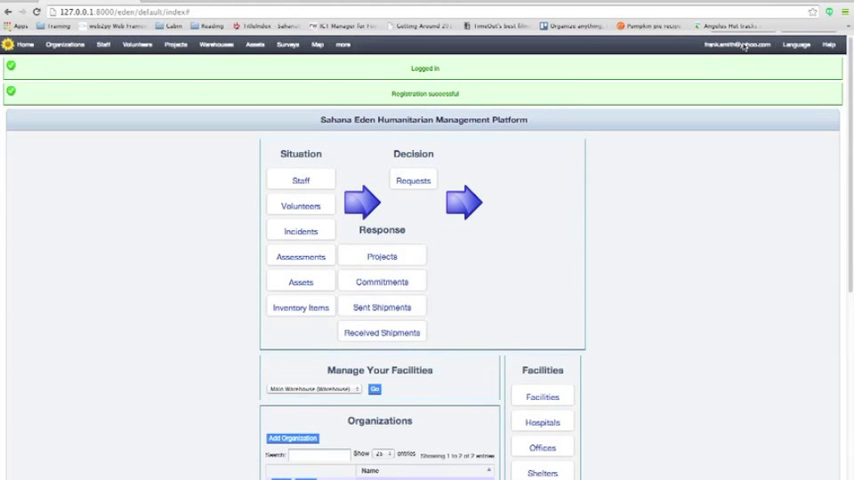
Begin a new volunteer record in the Volunteers module with Sahana Software Foundation as organisation
click(216, 42)
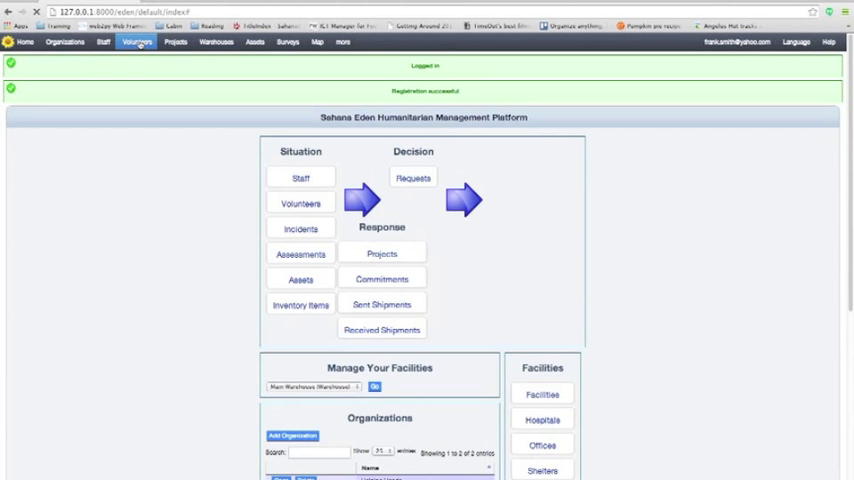
click(136, 40)
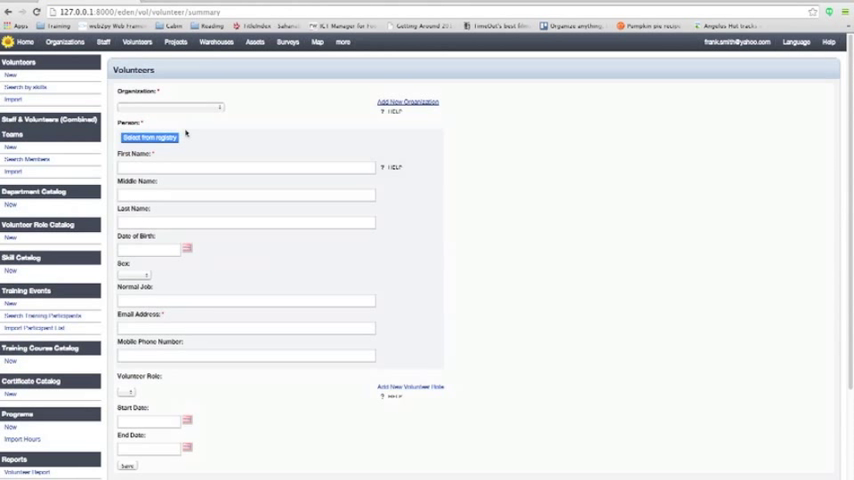
click(170, 108)
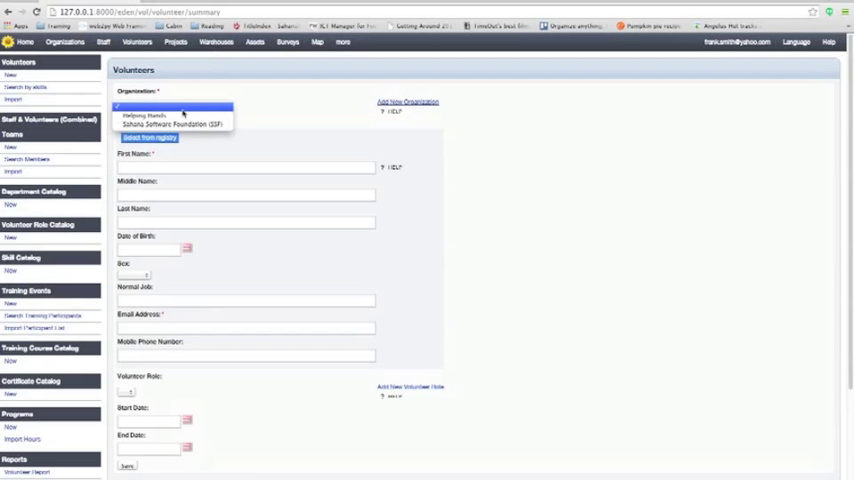
click(172, 122)
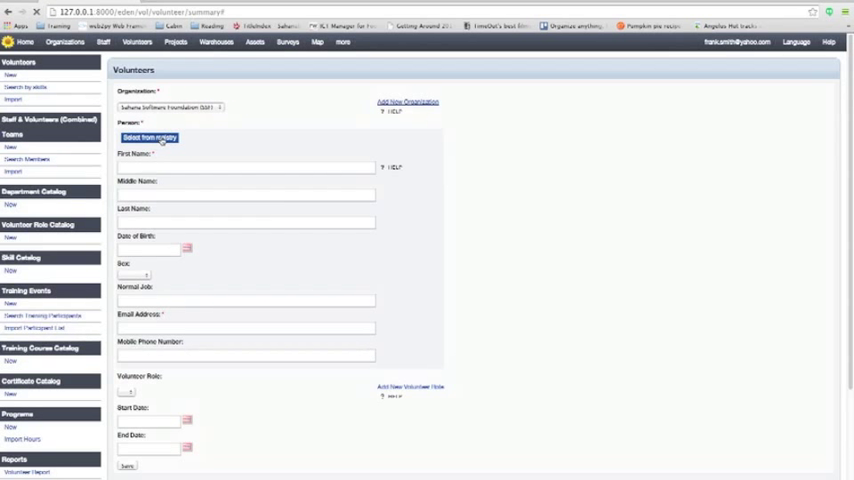
click(148, 136)
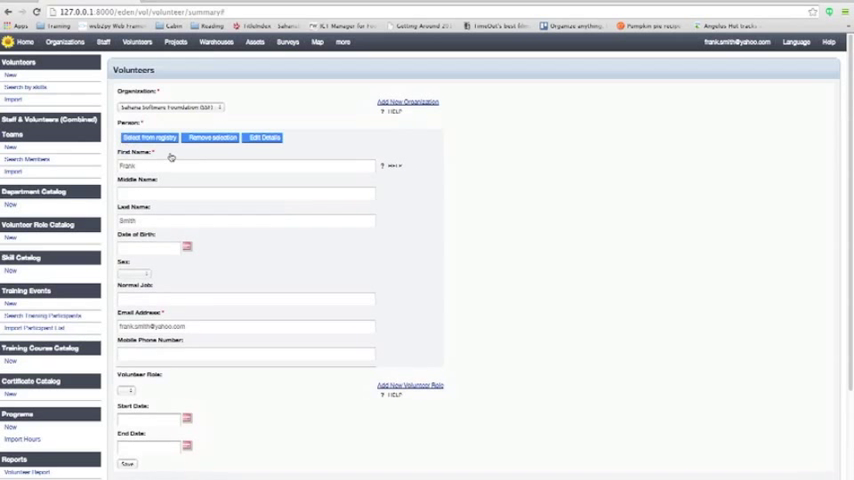
mouse_move(268, 216)
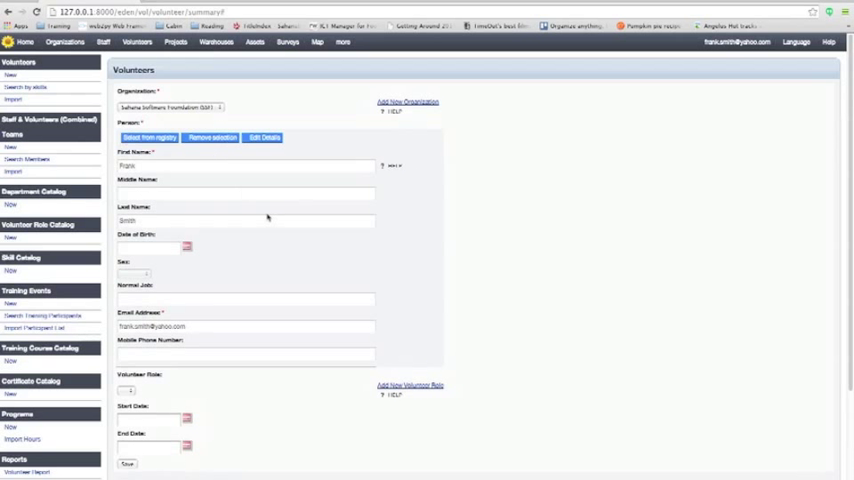
mouse_move(500, 302)
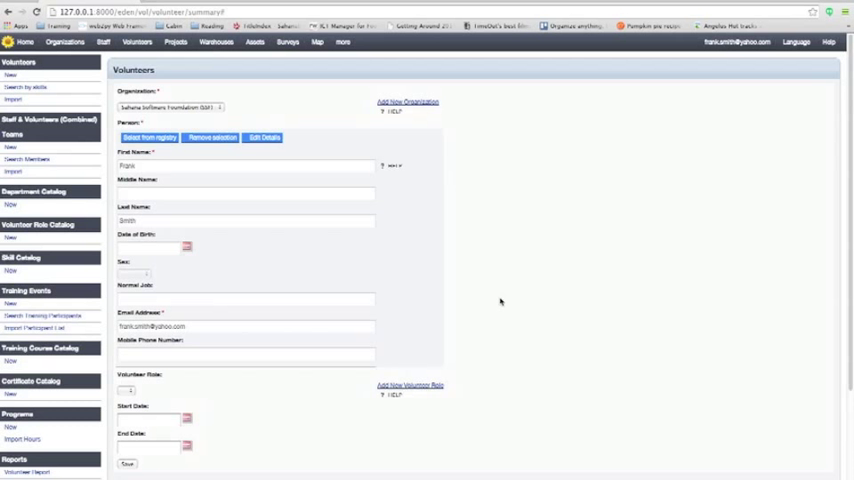
mouse_move(516, 298)
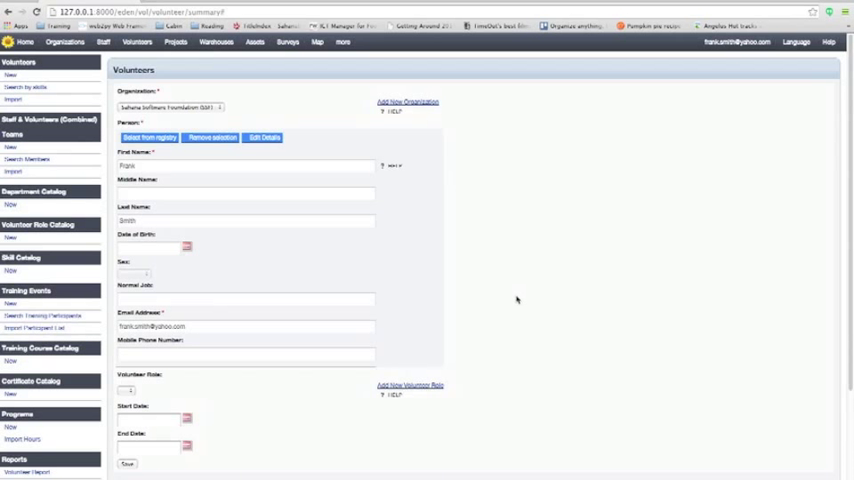
scroll(down, 3)
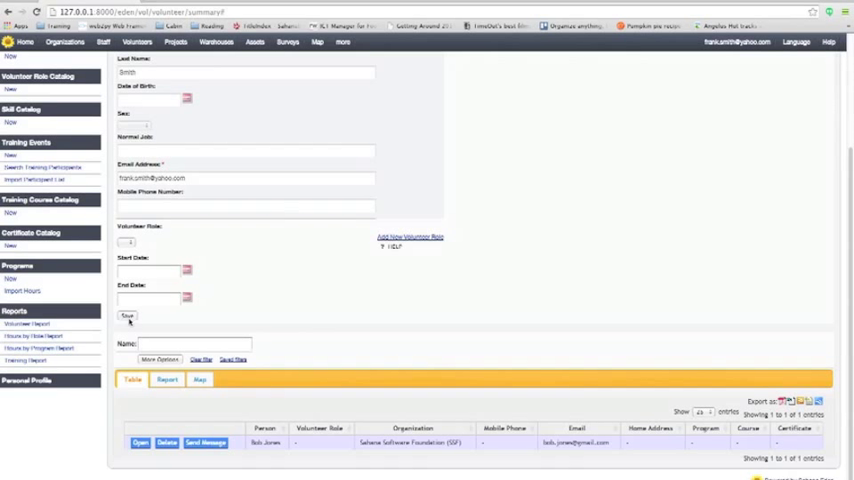
mouse_move(254, 324)
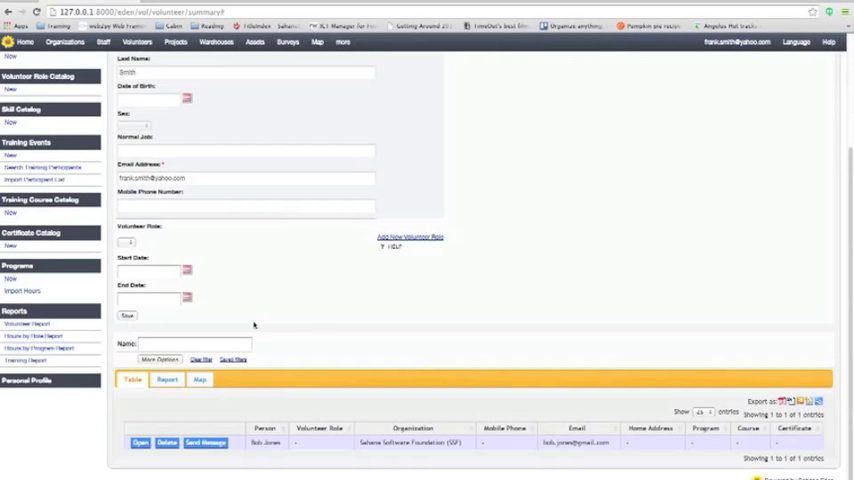